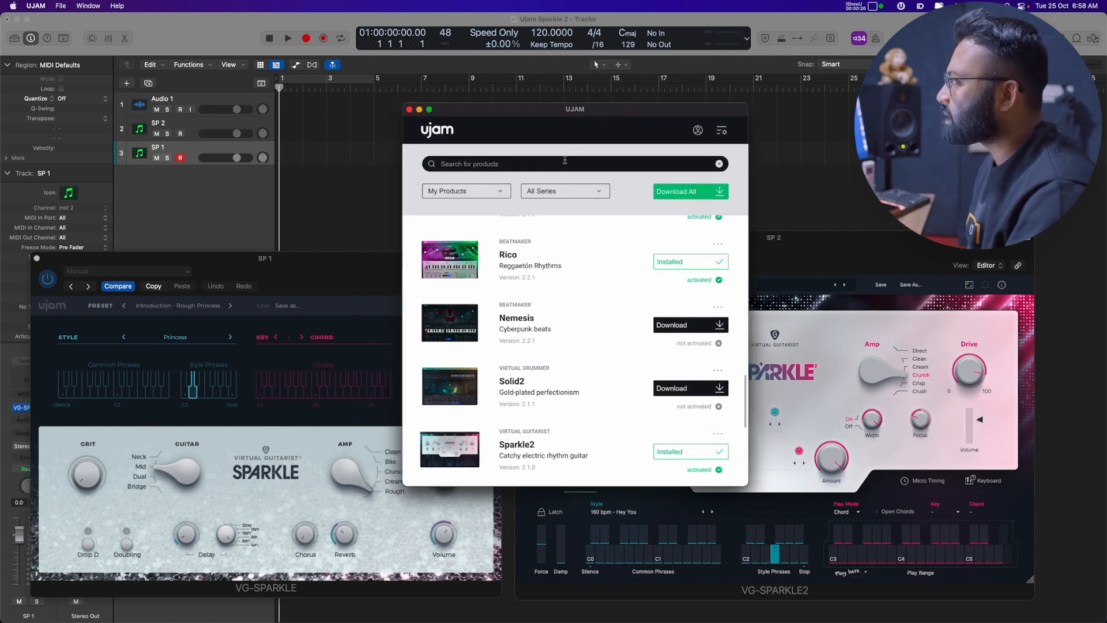
mouse_move(636, 295)
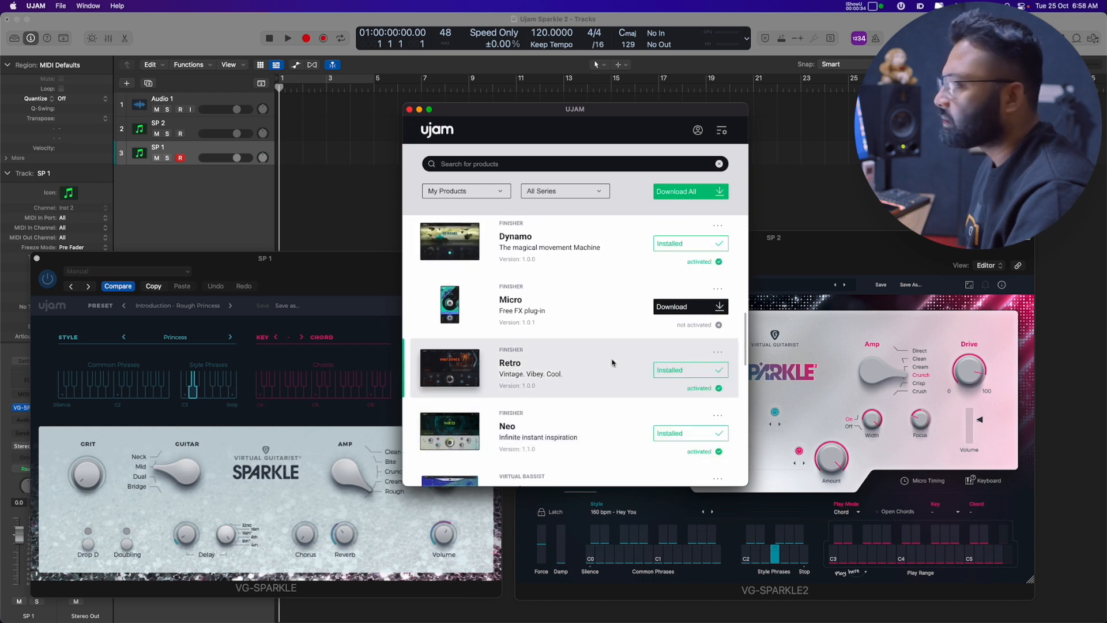
Scroll the UJAM product list, open Dynamo's options, and filter the library to My Trials
scroll(down, 3)
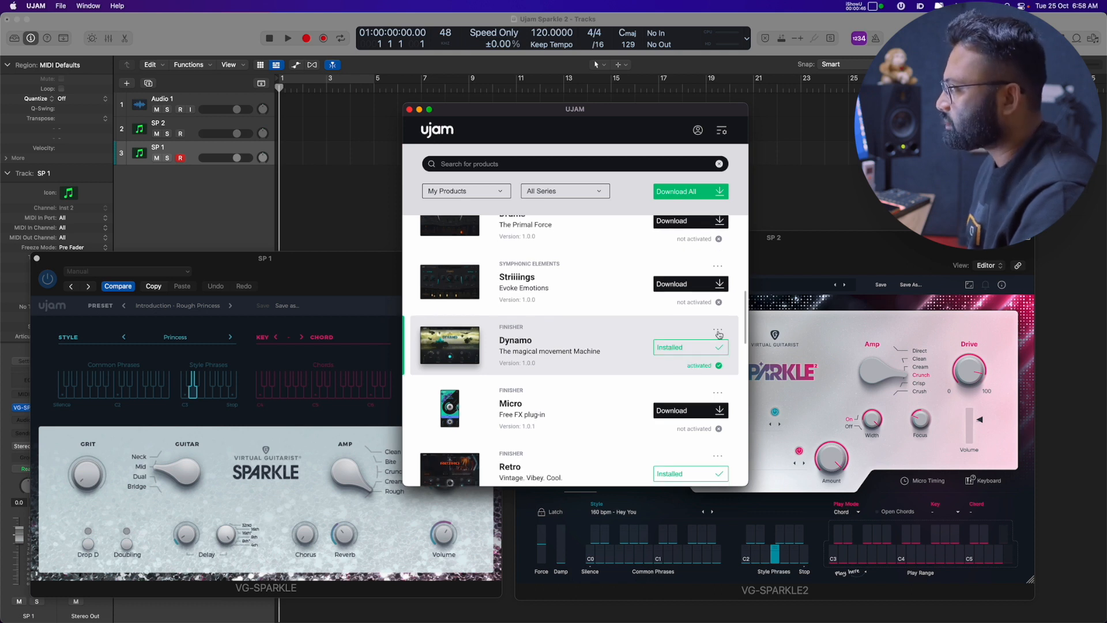
click(717, 330)
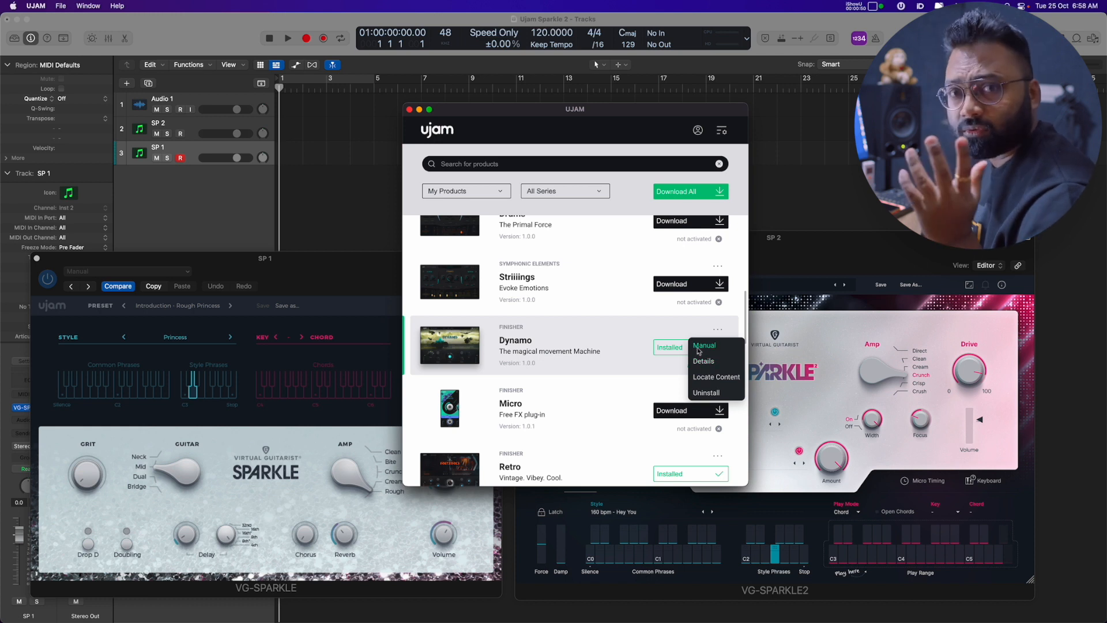
mouse_move(716, 376)
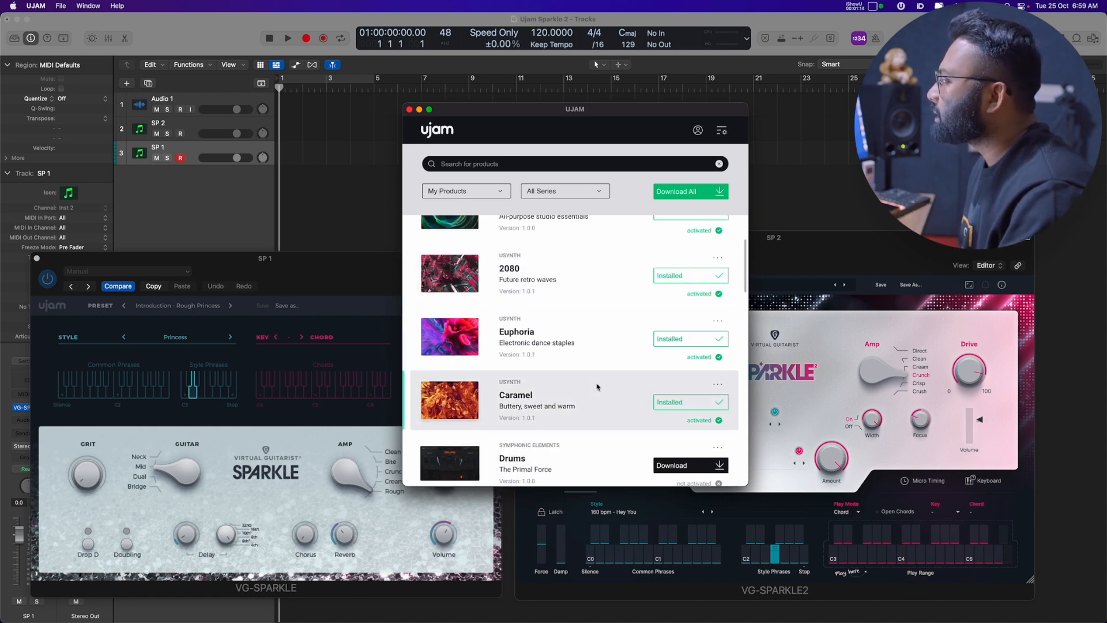
click(465, 192)
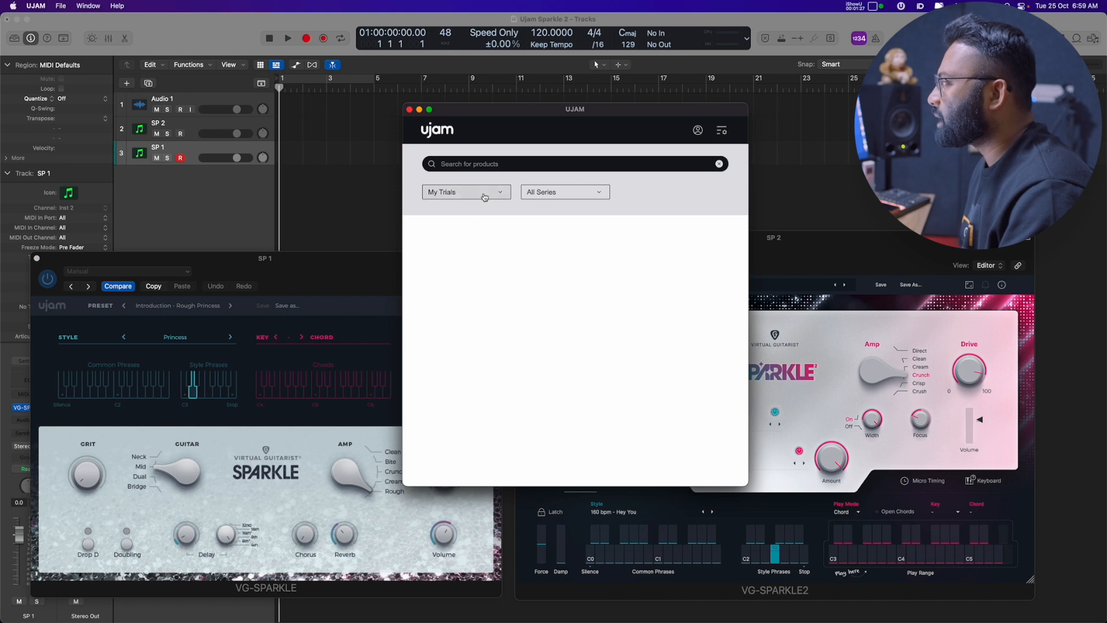
click(465, 192)
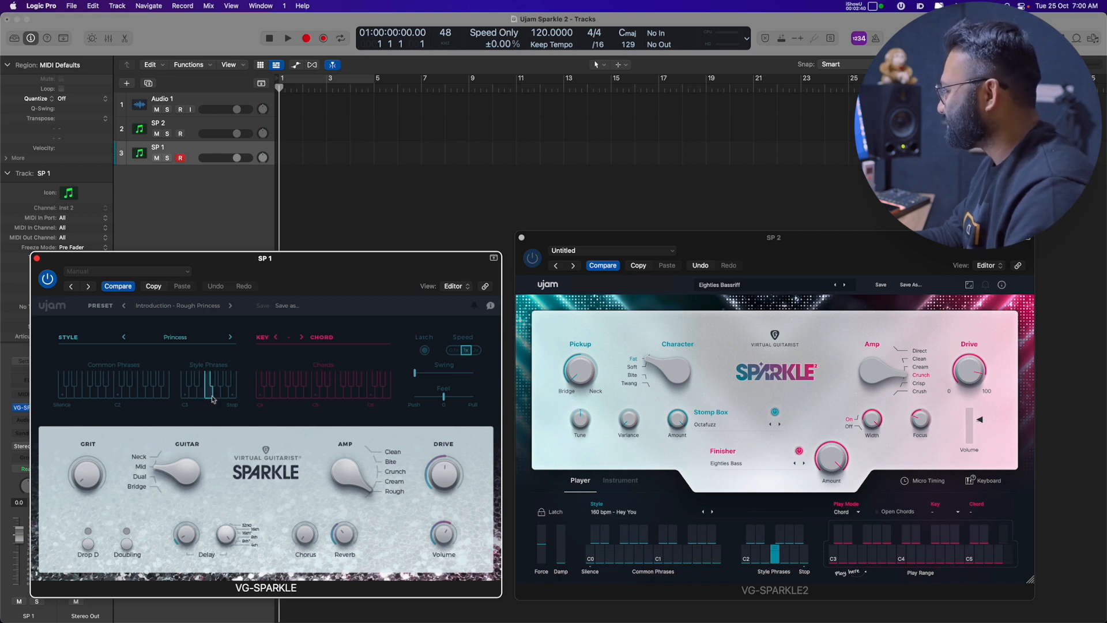
Trigger a different Style Phrases key in the SP 1 Sparkle instrument
click(214, 399)
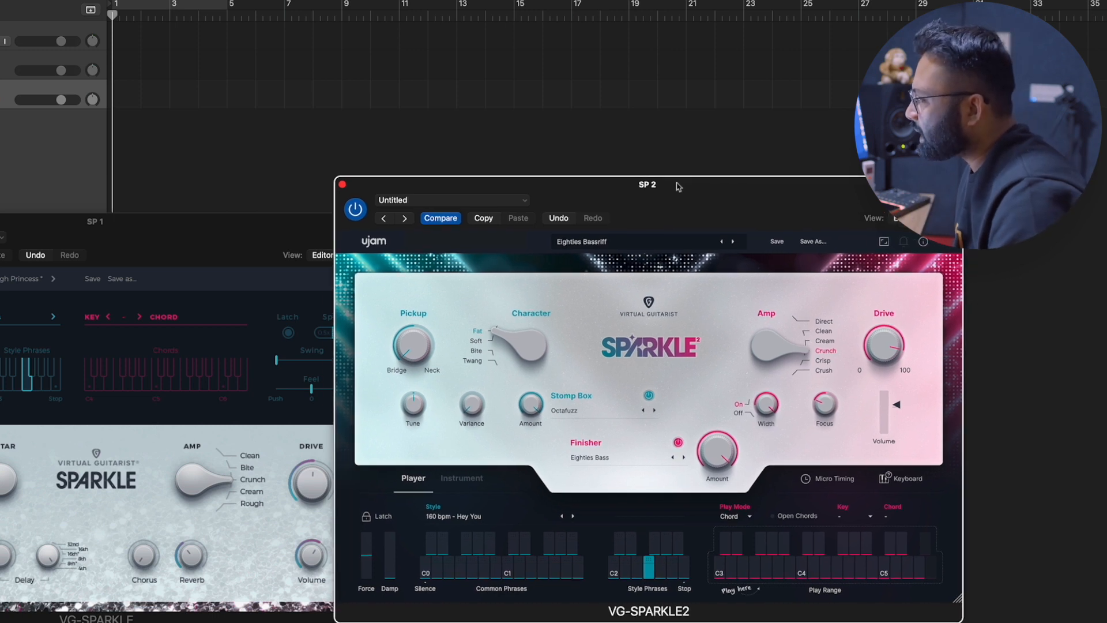
On Sparkle 2's Instrument page, audition the Open, Half Muted and Muted articulations
click(462, 478)
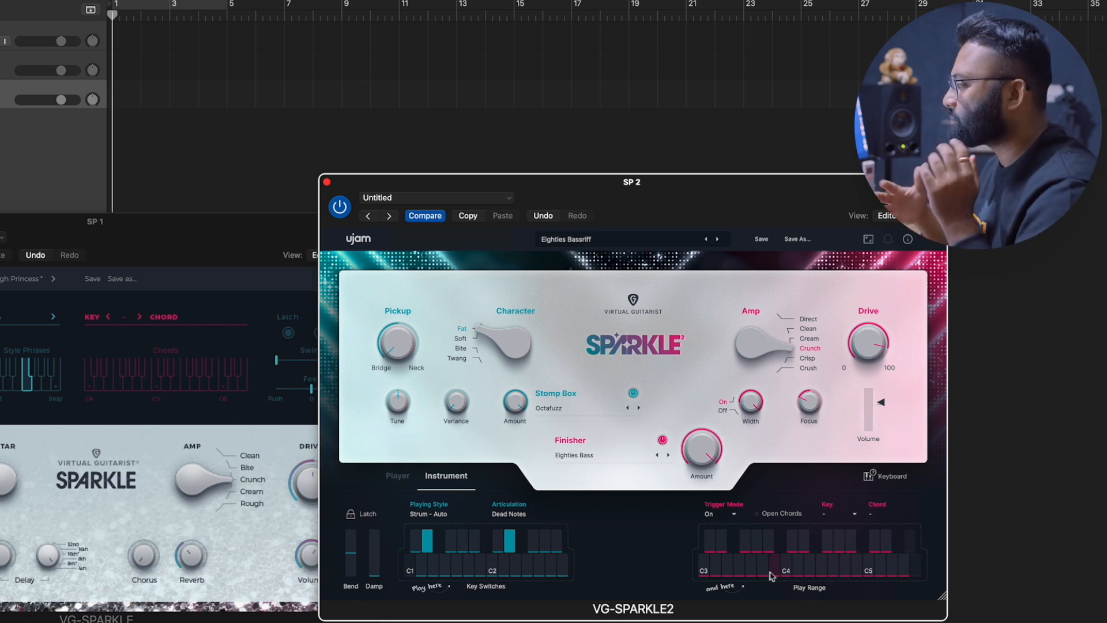
click(558, 544)
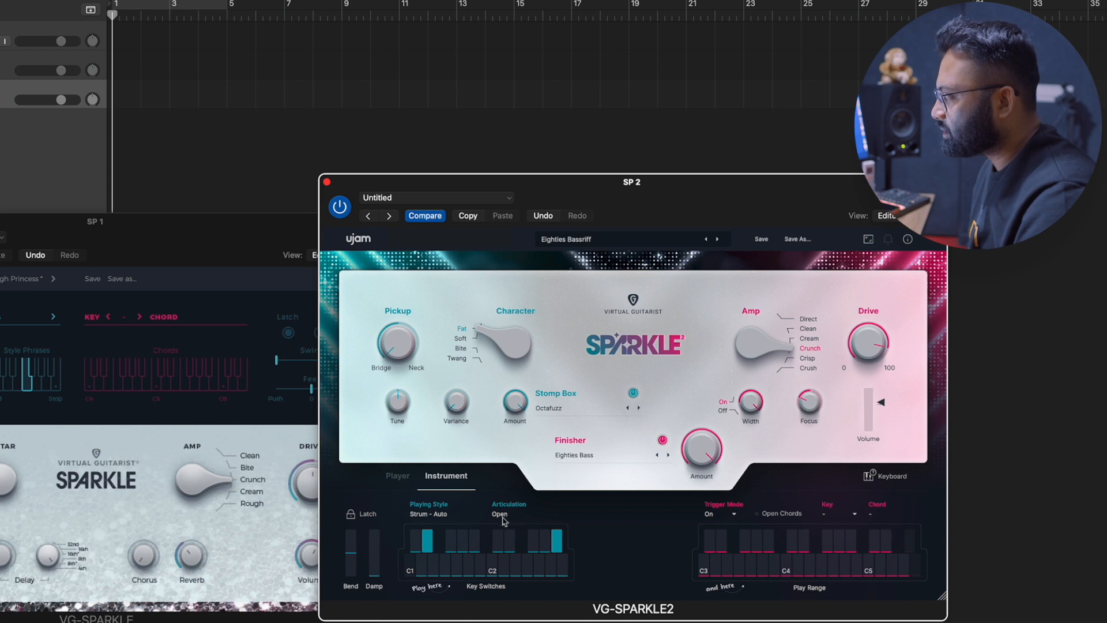
click(547, 540)
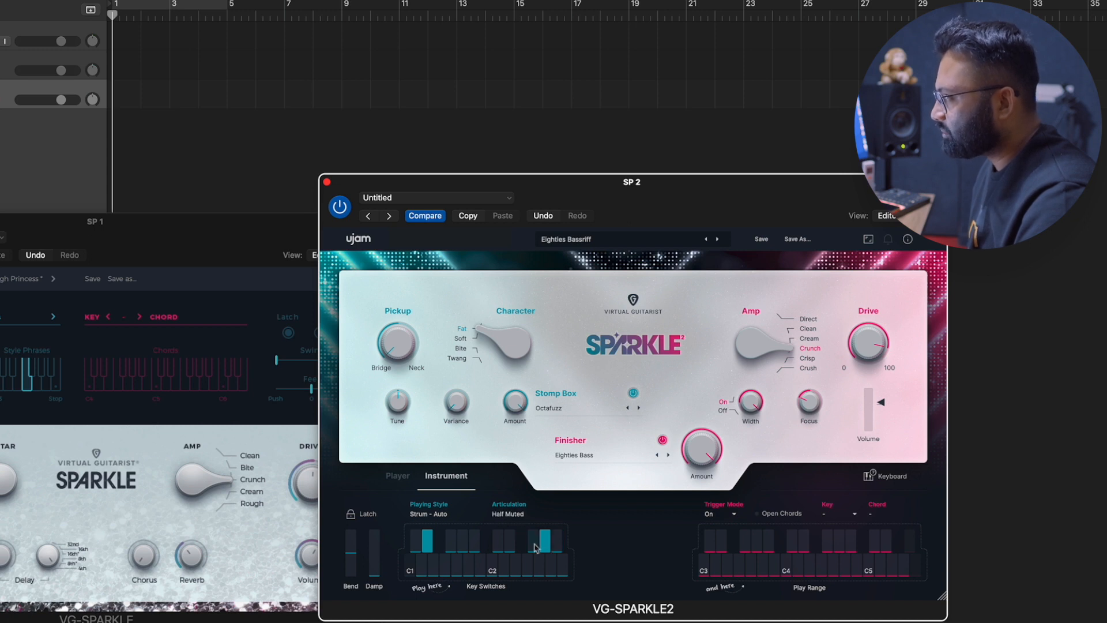
click(540, 545)
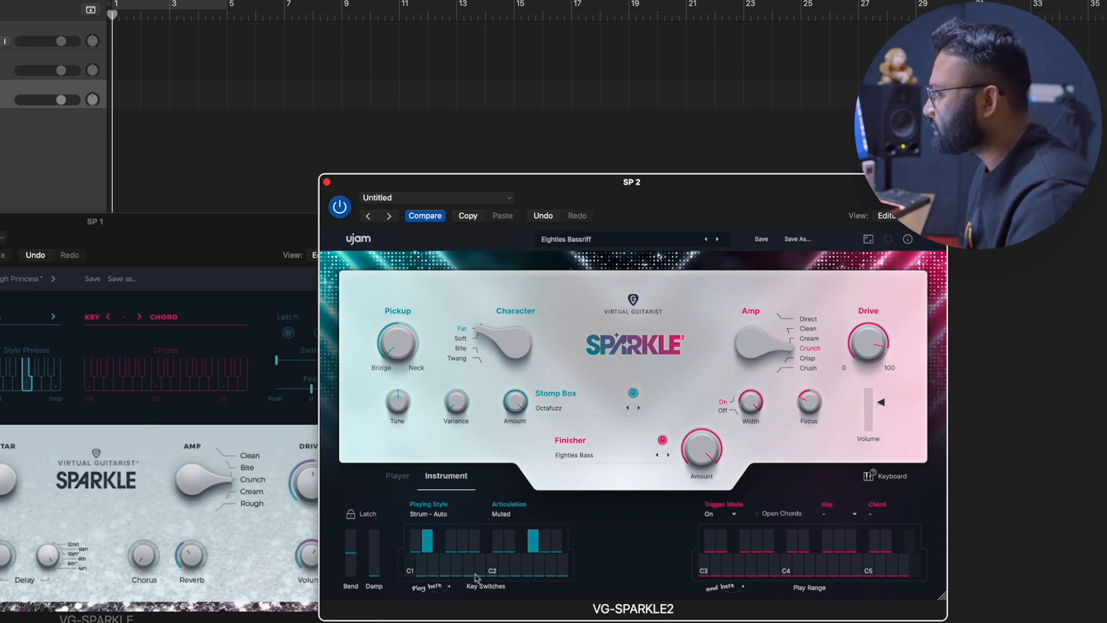
click(397, 474)
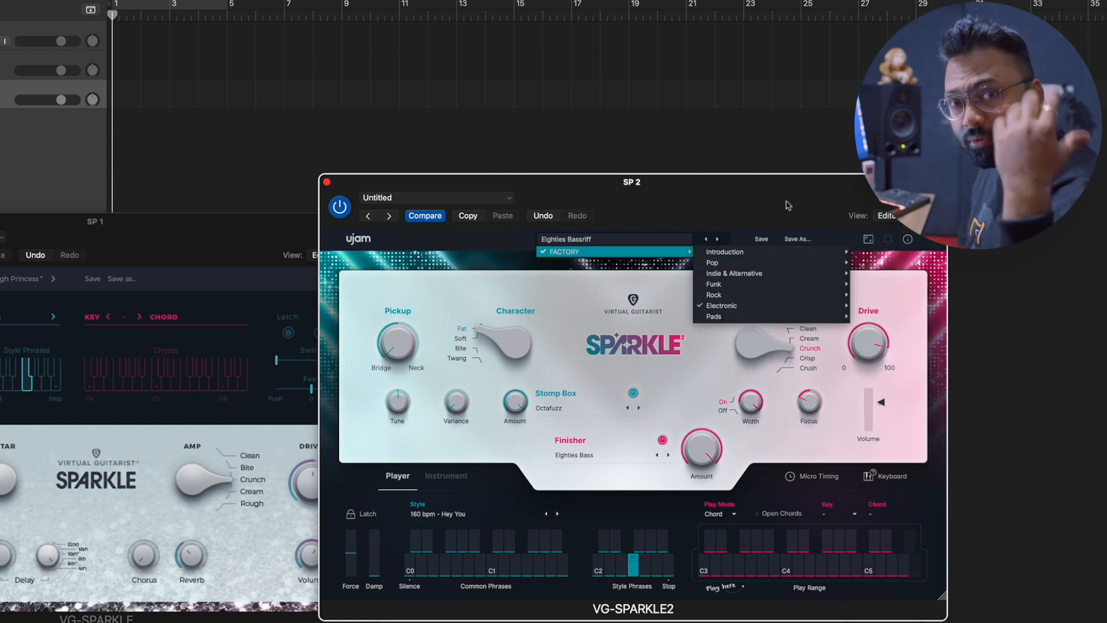
mouse_move(621, 473)
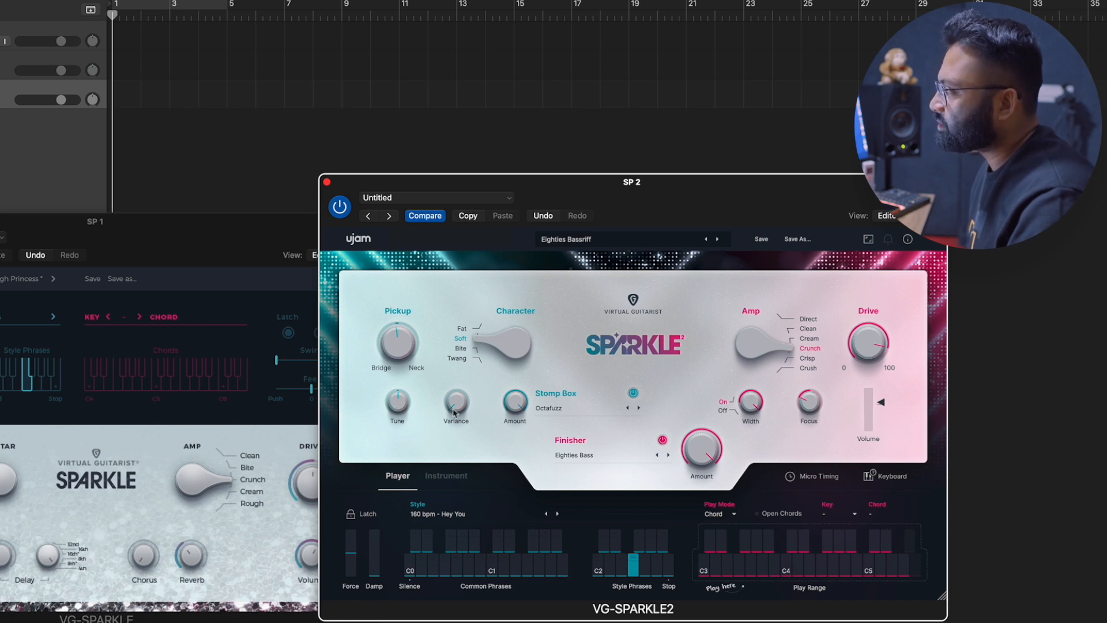
Turn up Sparkle 2's Variance, Stomp Box Amount and Drive knobs
drag(455, 405, 456, 395)
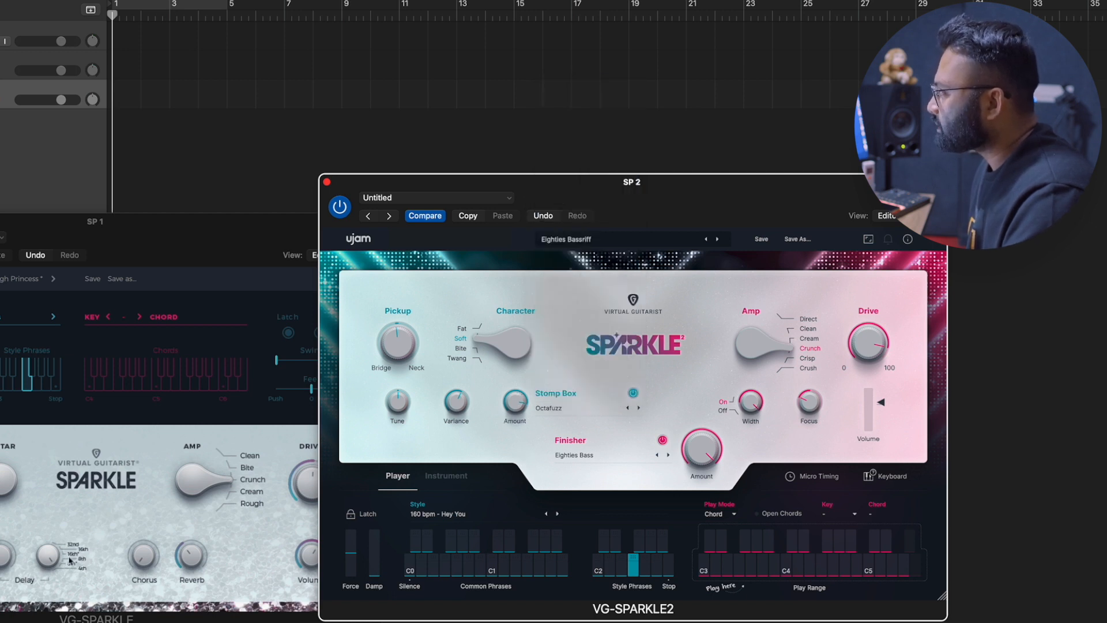
mouse_move(179, 265)
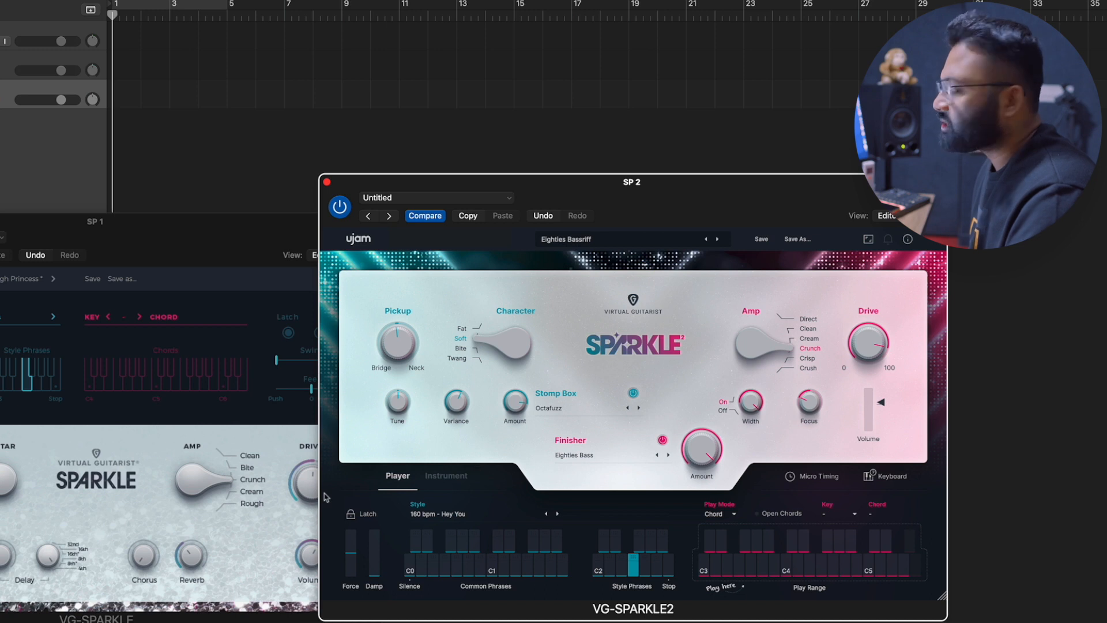
mouse_move(596, 453)
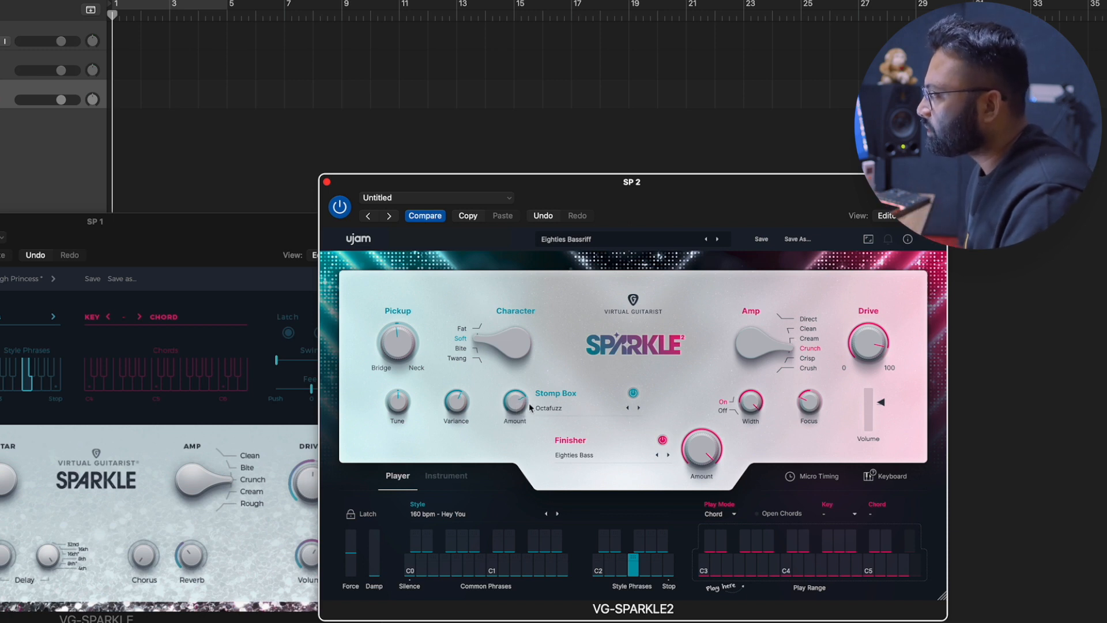
drag(701, 452, 698, 441)
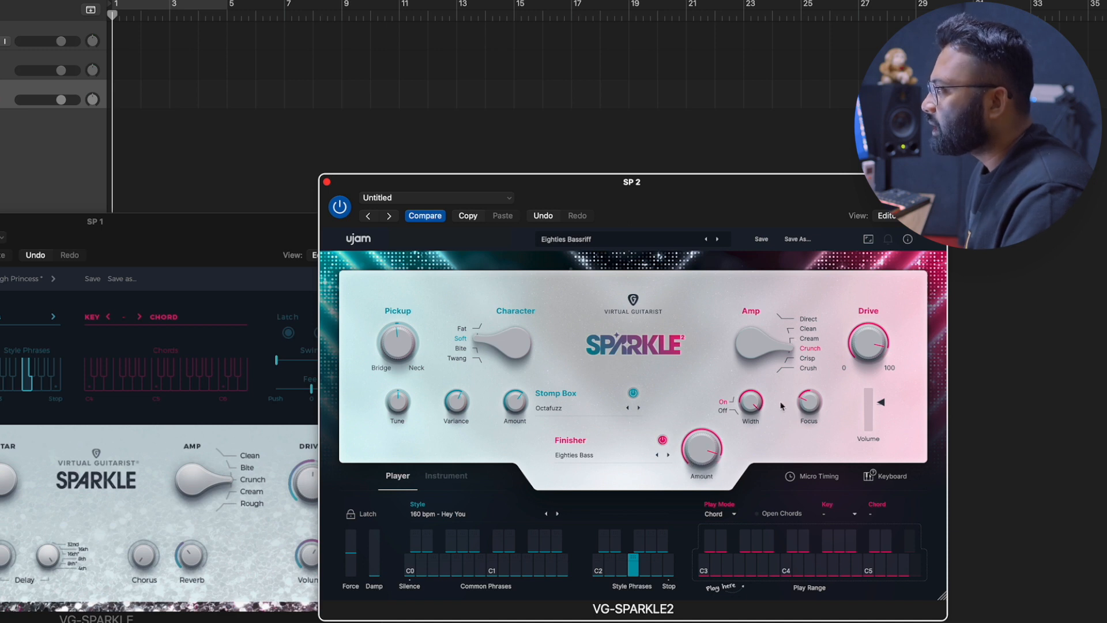
mouse_move(774, 419)
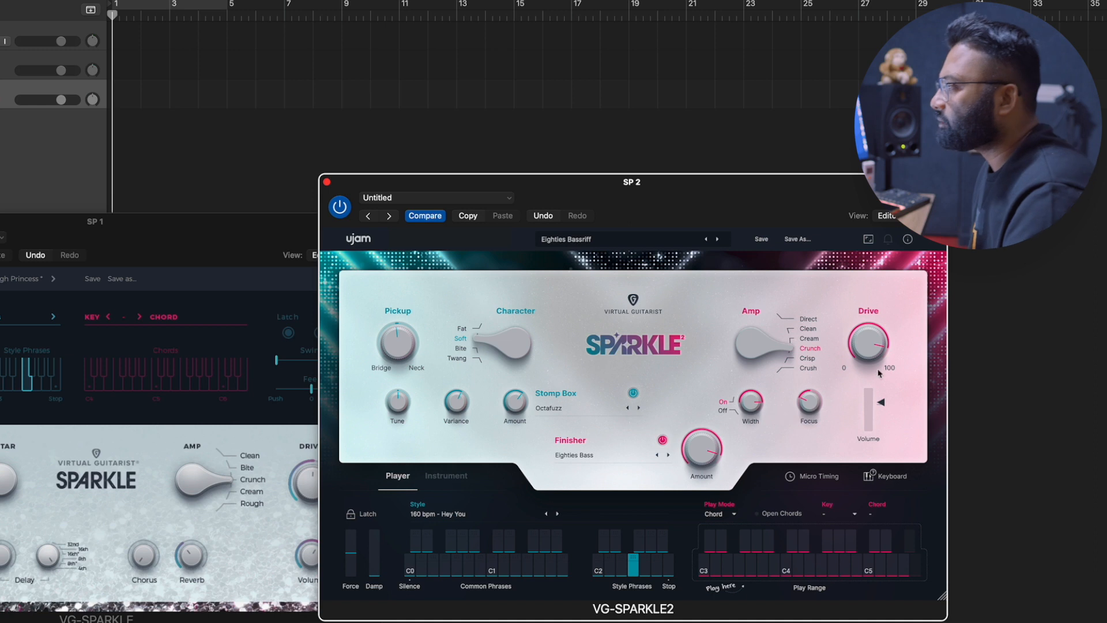
drag(808, 405, 808, 399)
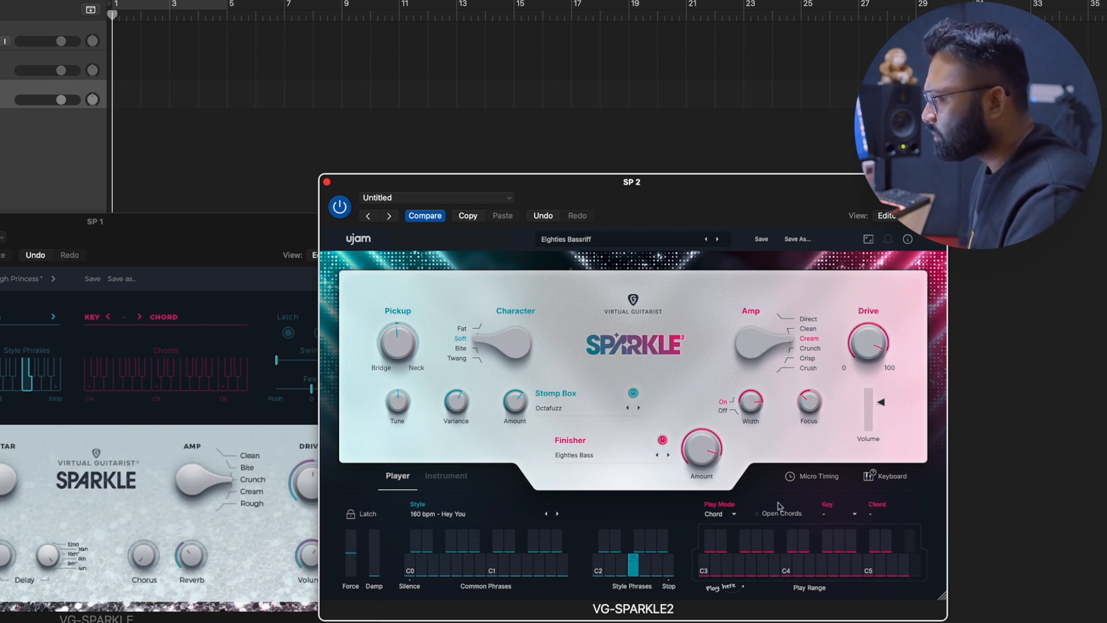
Open Micro Timing, try the Speed options, and raise the Swing amount
click(810, 476)
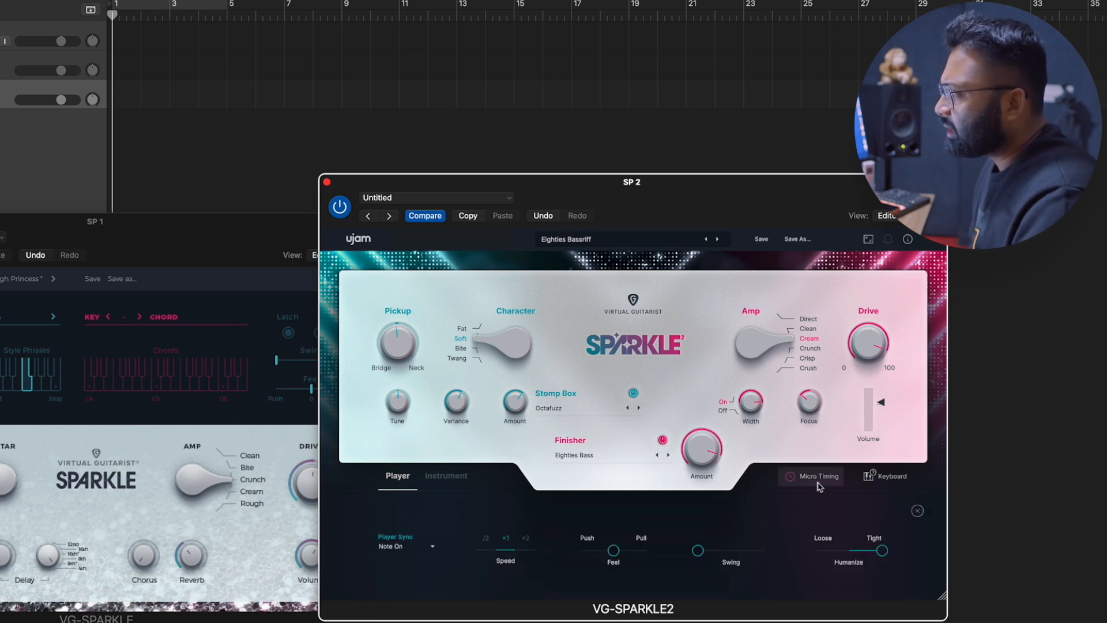
mouse_move(635, 560)
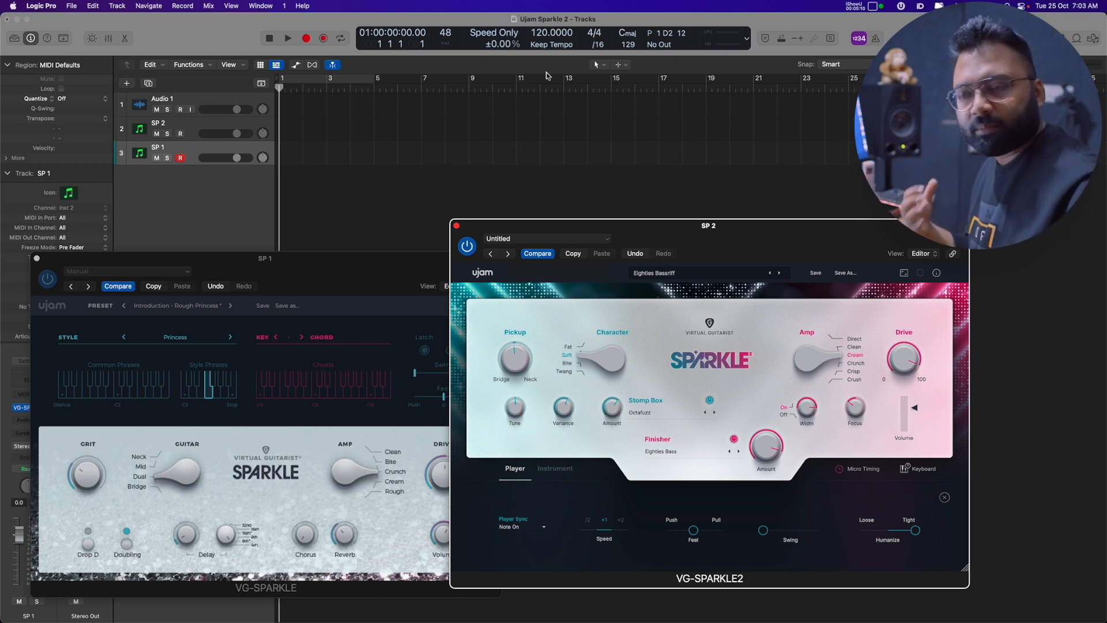
click(620, 520)
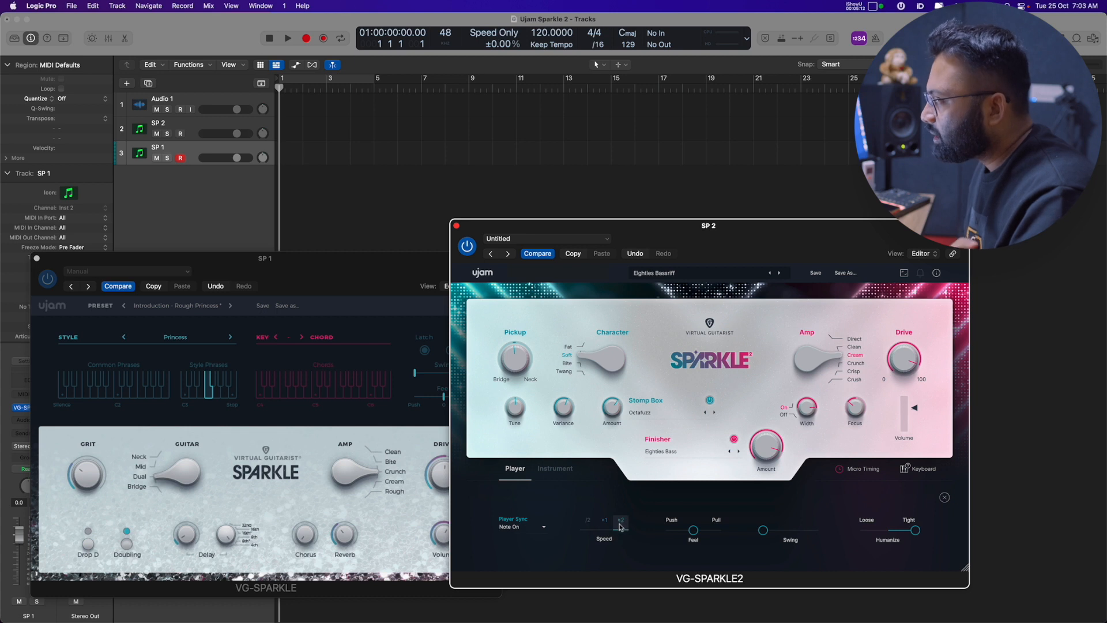
click(603, 520)
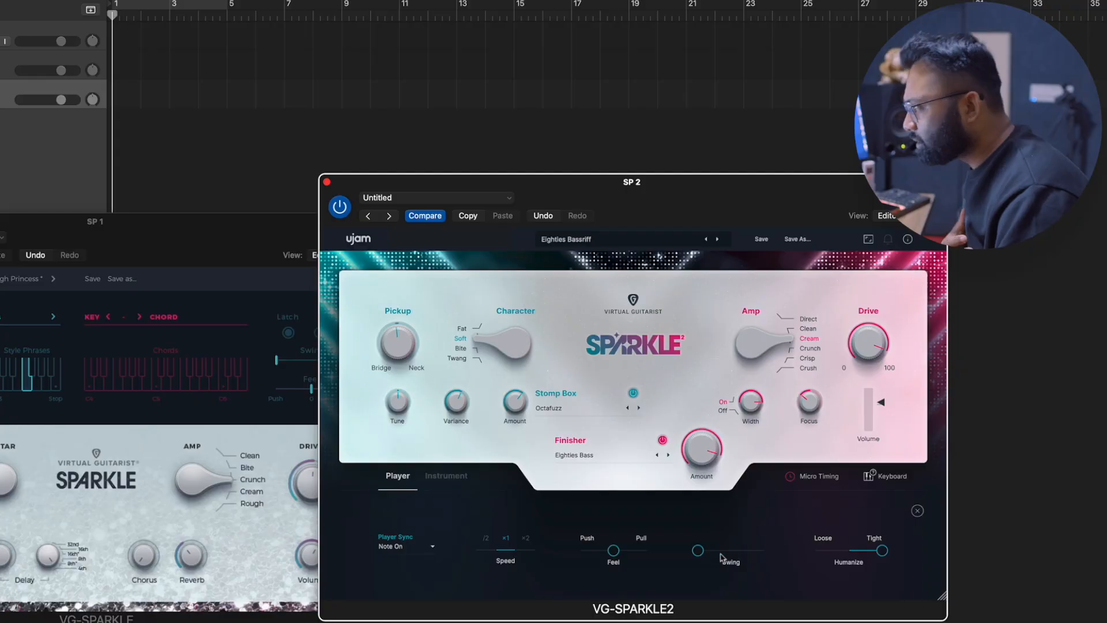
drag(697, 550, 727, 550)
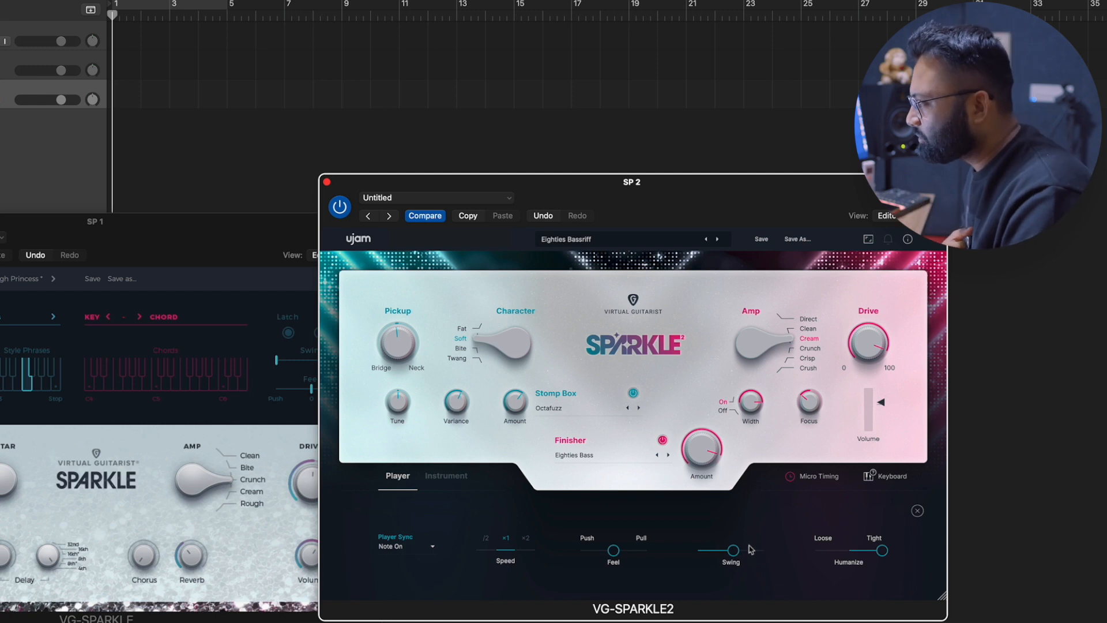
drag(878, 549, 821, 550)
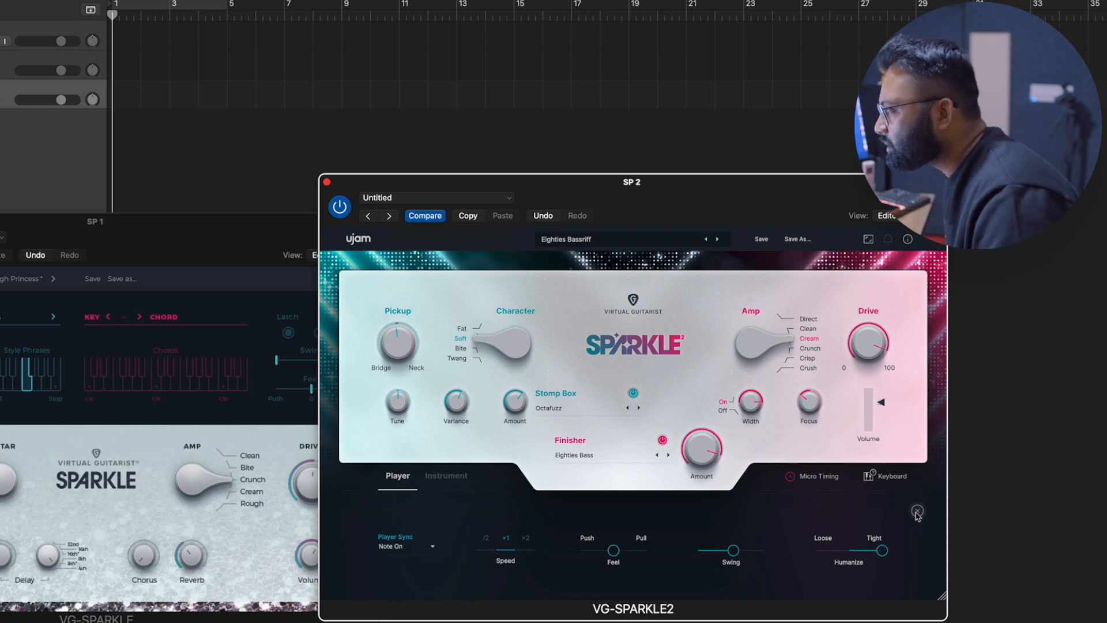
Open the SP 2 track's Sparkle 2 instrument window
click(918, 511)
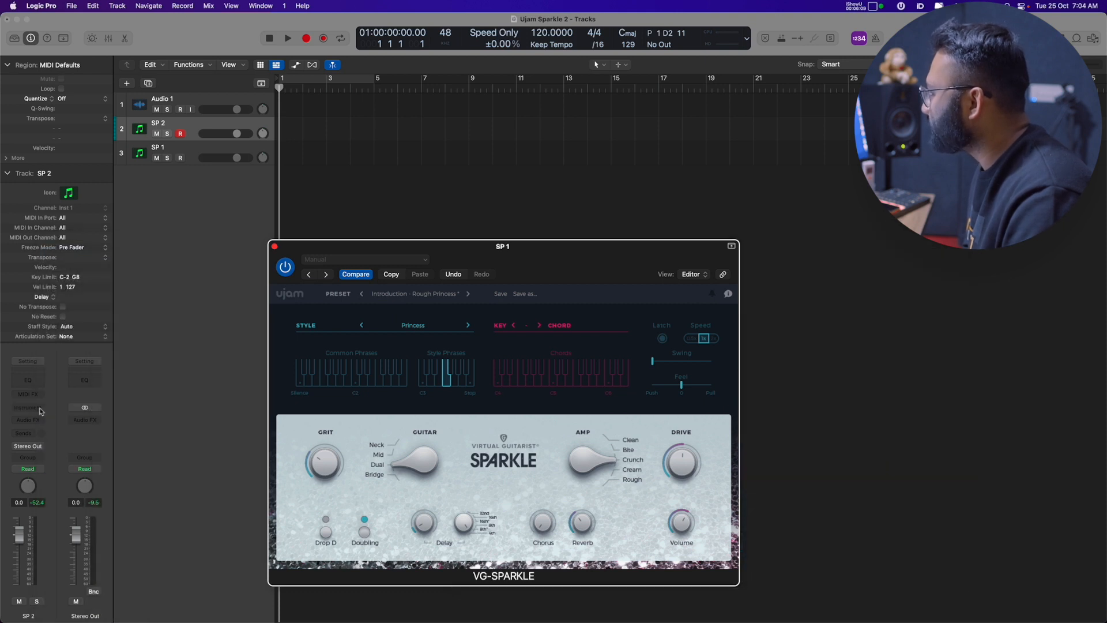
click(28, 407)
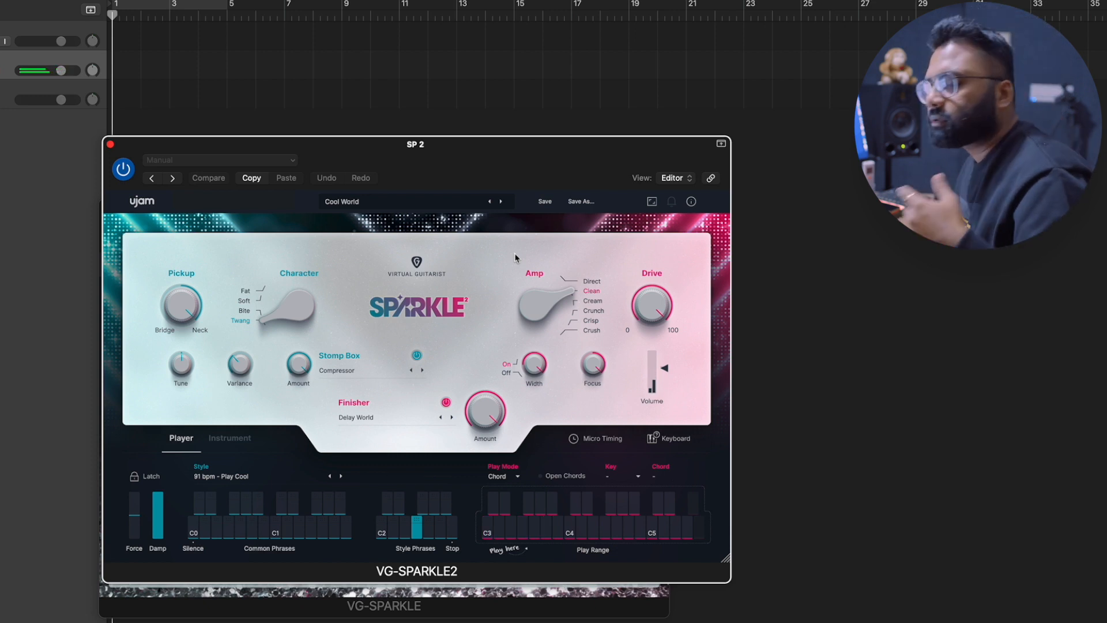
Switch Sparkle 2's Play Mode to Note, then back to Chord
click(504, 475)
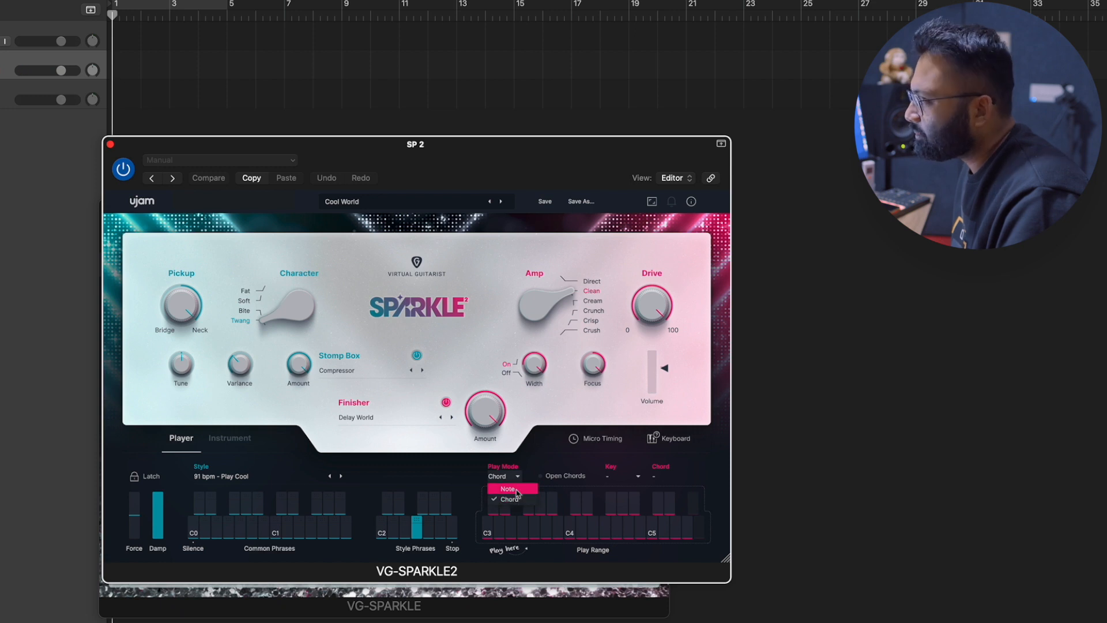
click(508, 488)
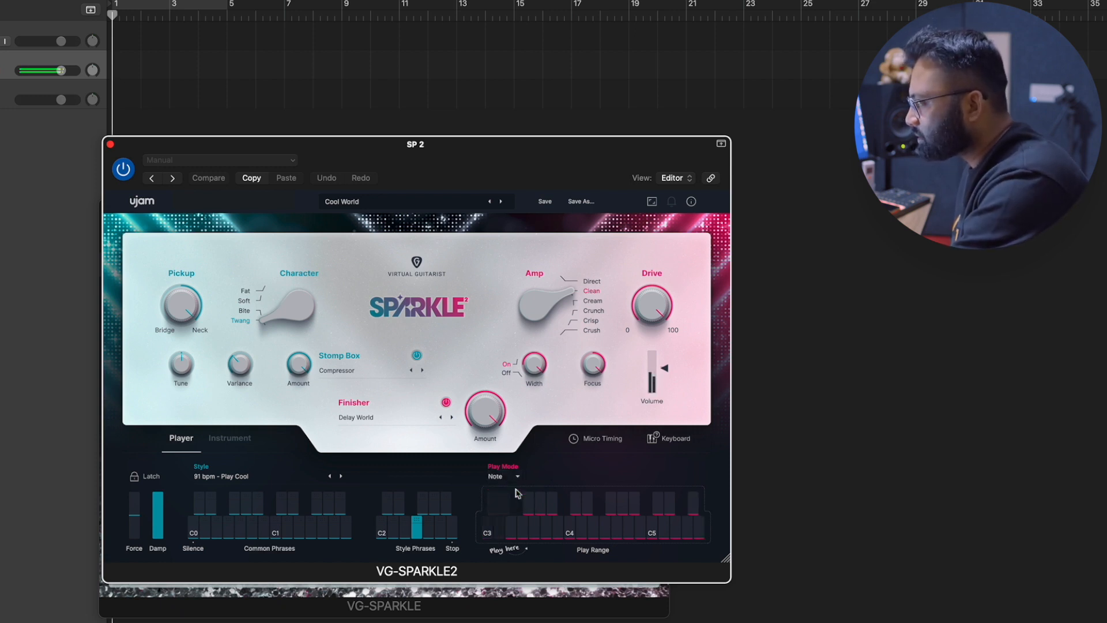
click(526, 518)
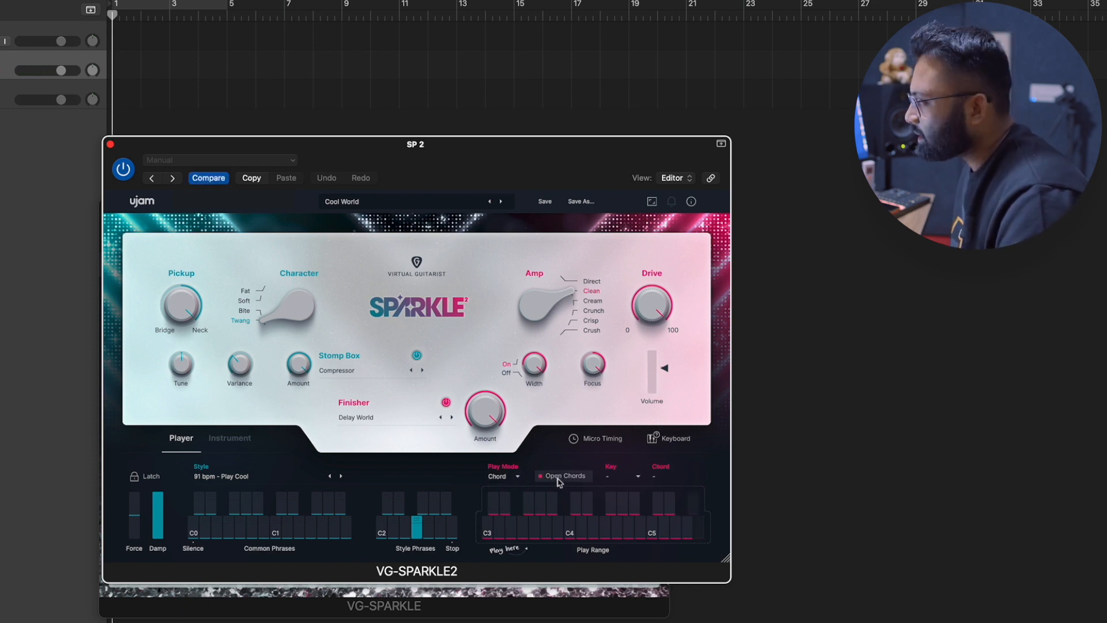
Turn on Sparkle 2's Open Chords voicing
click(639, 475)
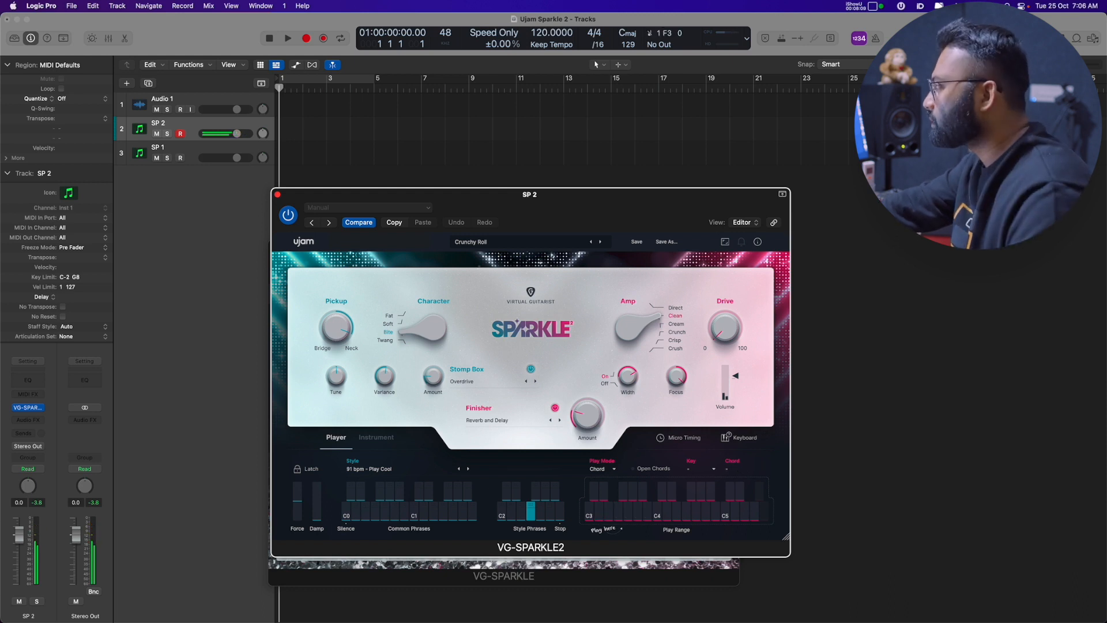
Choose the Dirt Spinner preset from Sparkle 2's preset menu
click(599, 242)
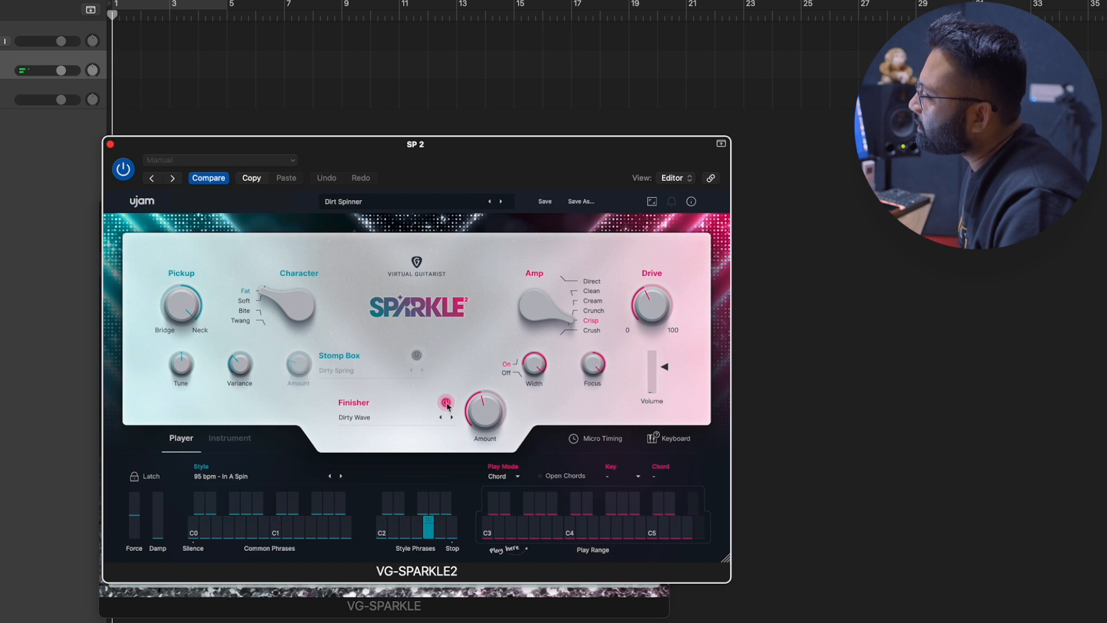
Switch off Sparkle 2's Dirty Wave Finisher effect
click(446, 404)
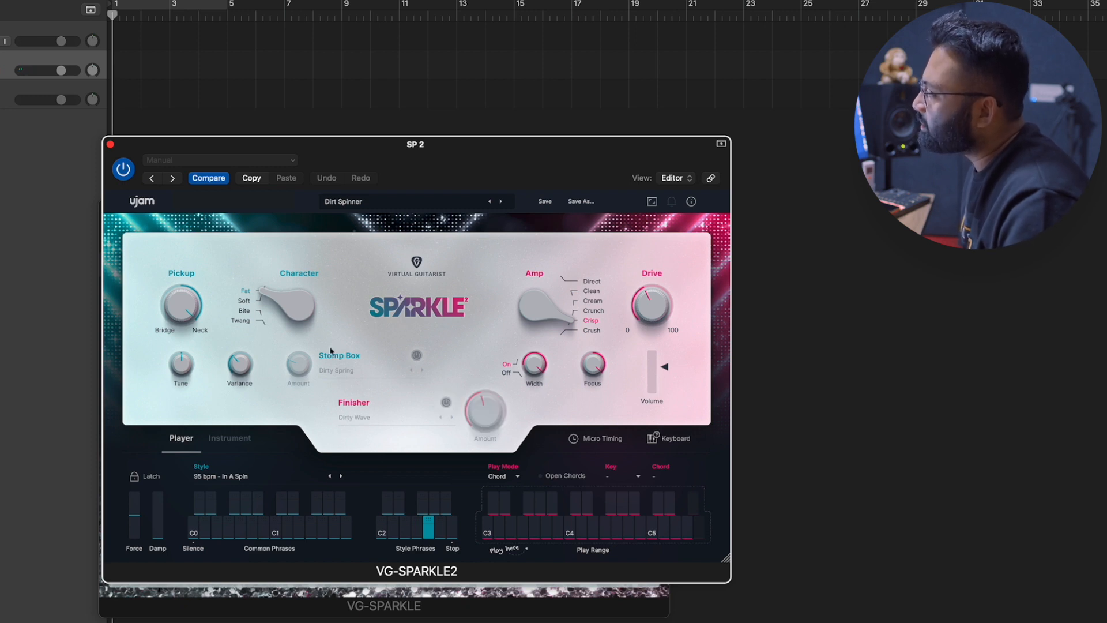
mouse_move(592, 344)
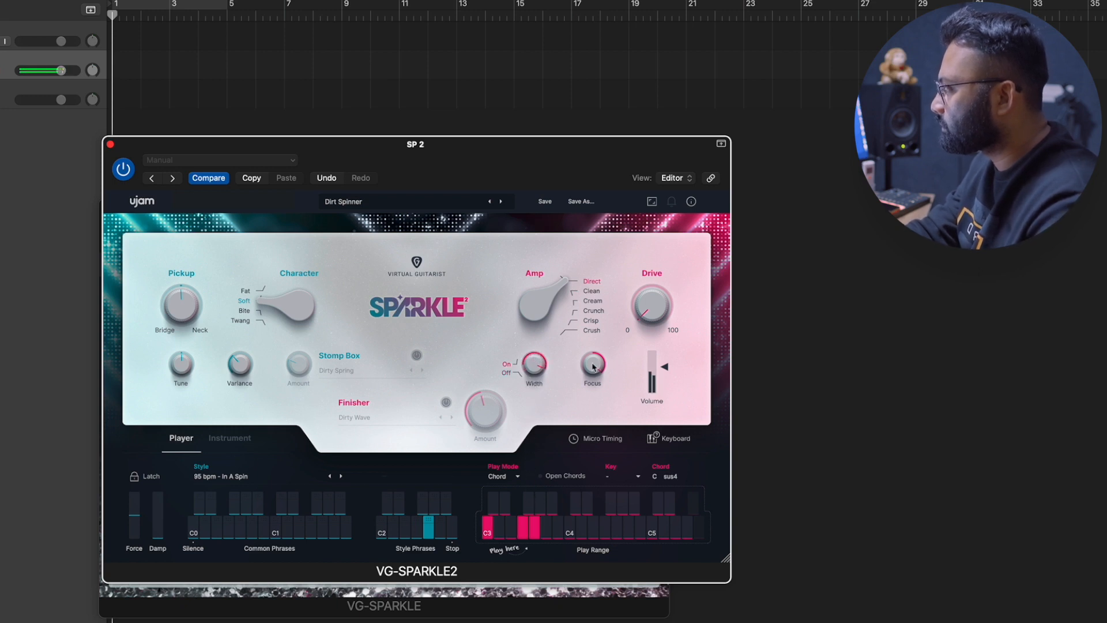
Turn Sparkle 2's Dirty Spring stomp box and Dirty Wave finisher back on, with the amp on Direct
drag(592, 368, 592, 424)
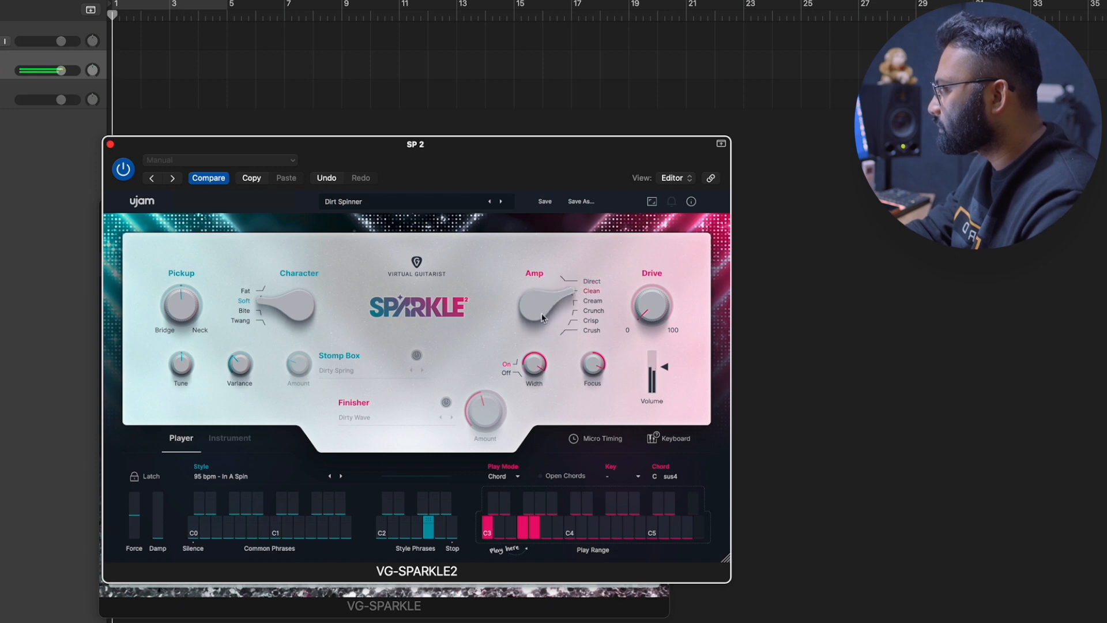
mouse_move(538, 302)
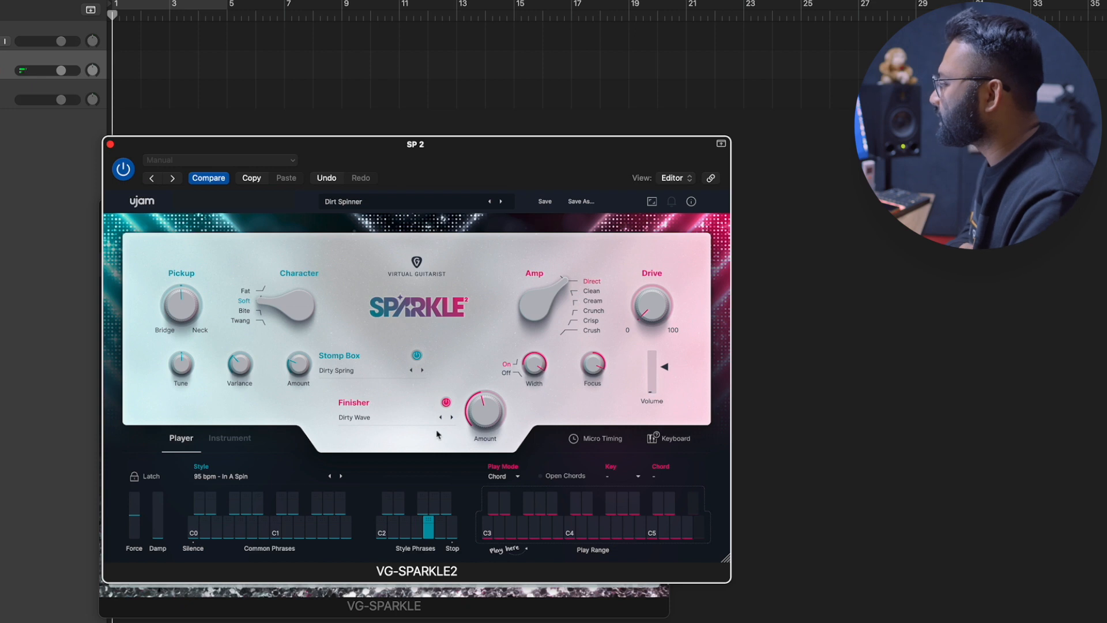
Show Sparkle 2's Instrument page and set Trigger Mode to On
click(230, 437)
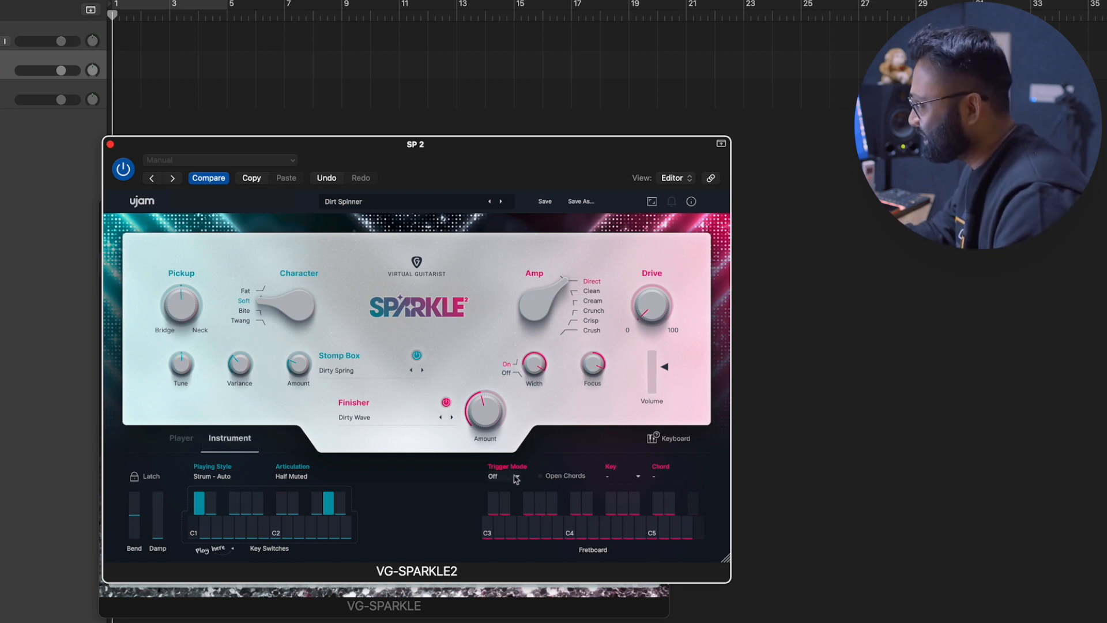
click(502, 475)
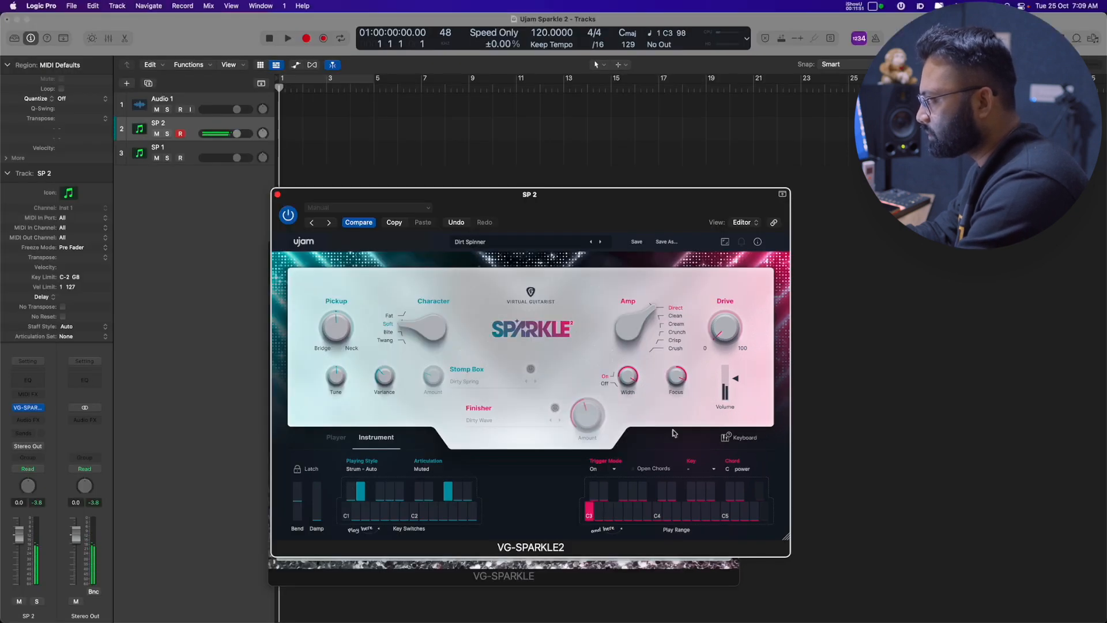
Step Sparkle 2's finisher to Echo Farm and choose the Half Muted articulation
click(603, 508)
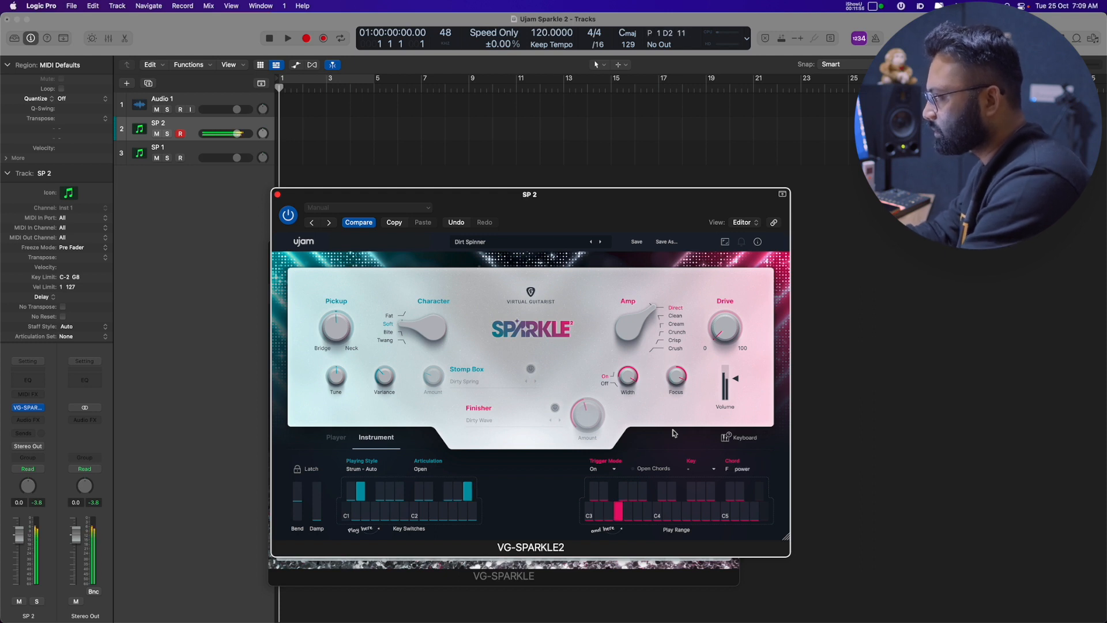
click(588, 510)
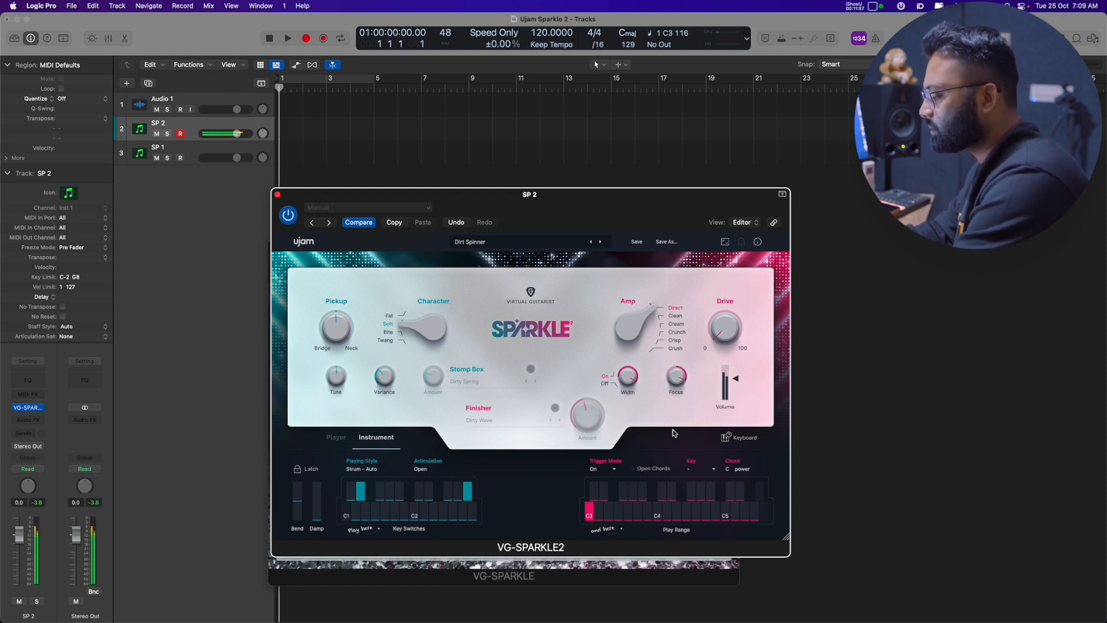
click(287, 38)
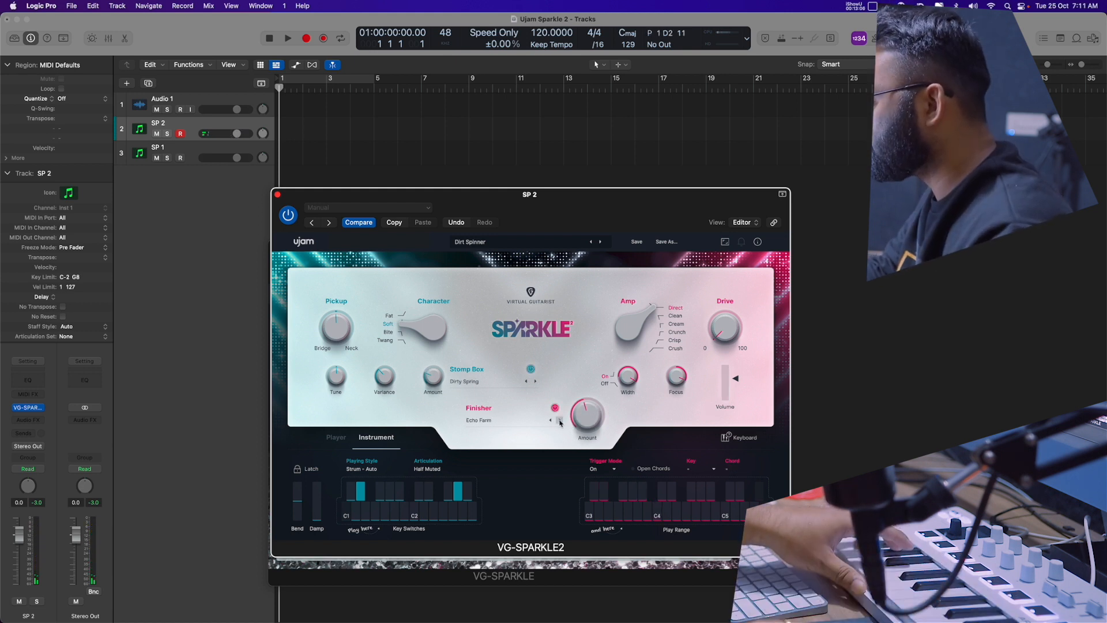
Open the track header context menu listing the New Track options
click(550, 420)
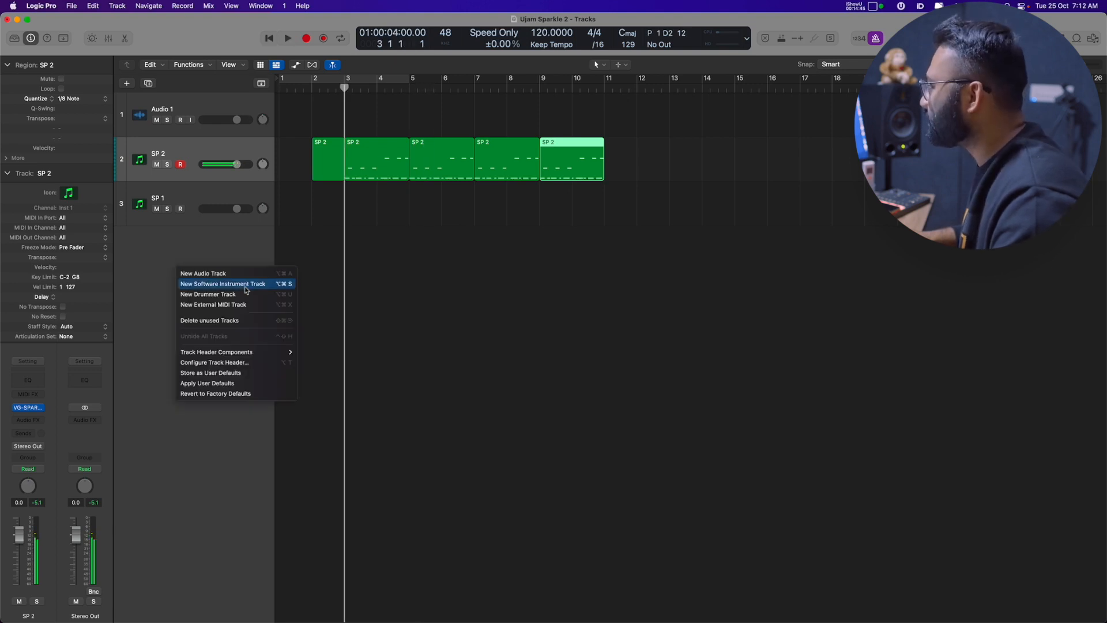
Add a new USYNTH software instrument track and show its Lead sounds
click(222, 283)
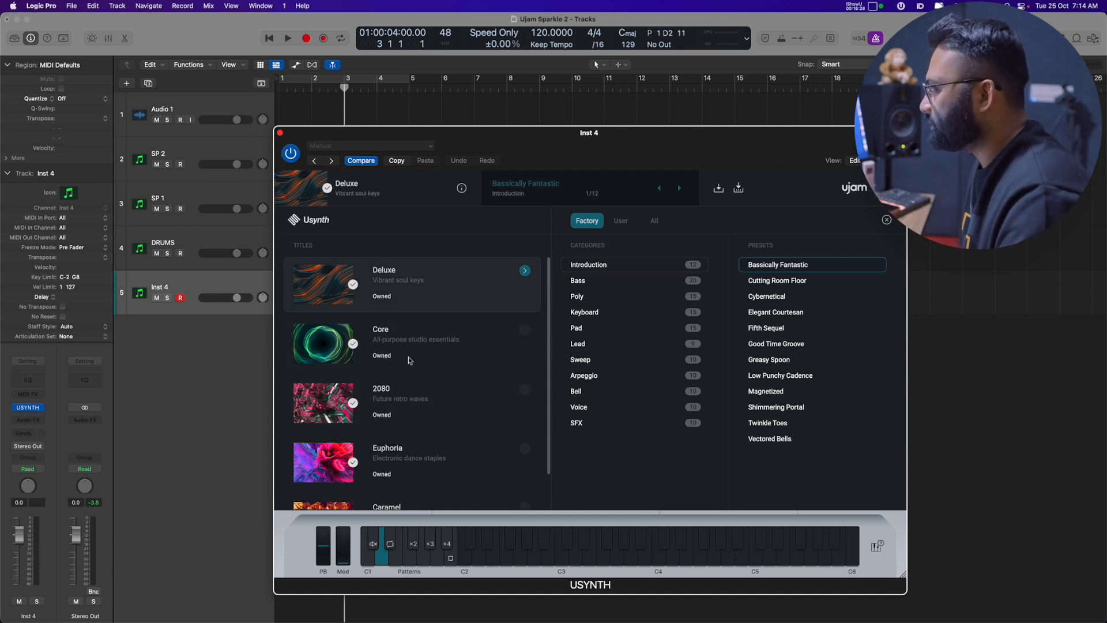
mouse_move(484, 394)
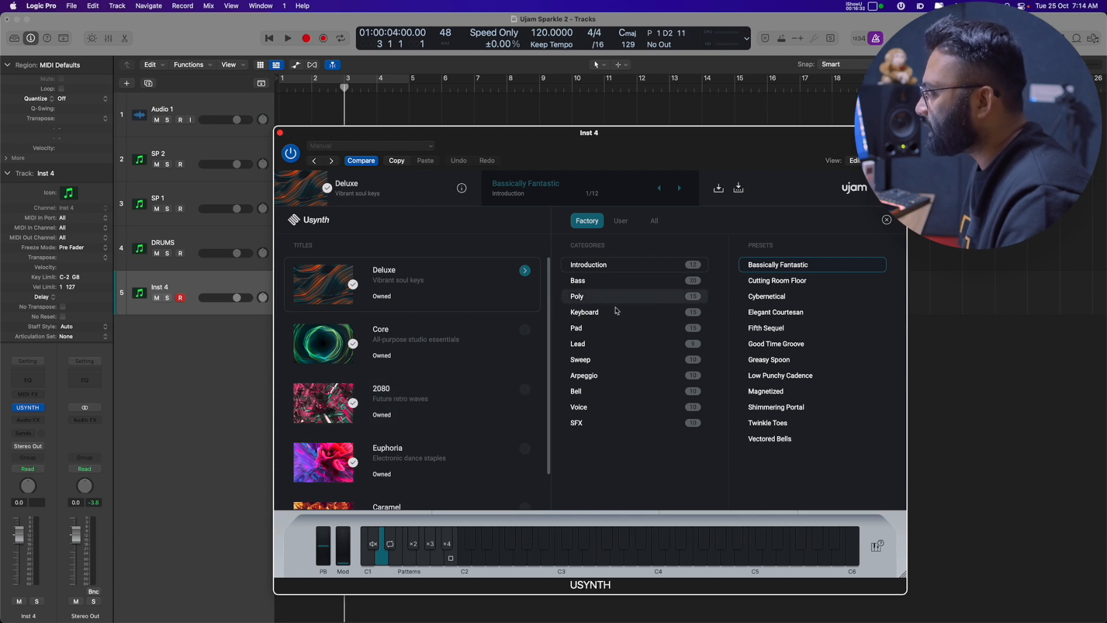
click(578, 344)
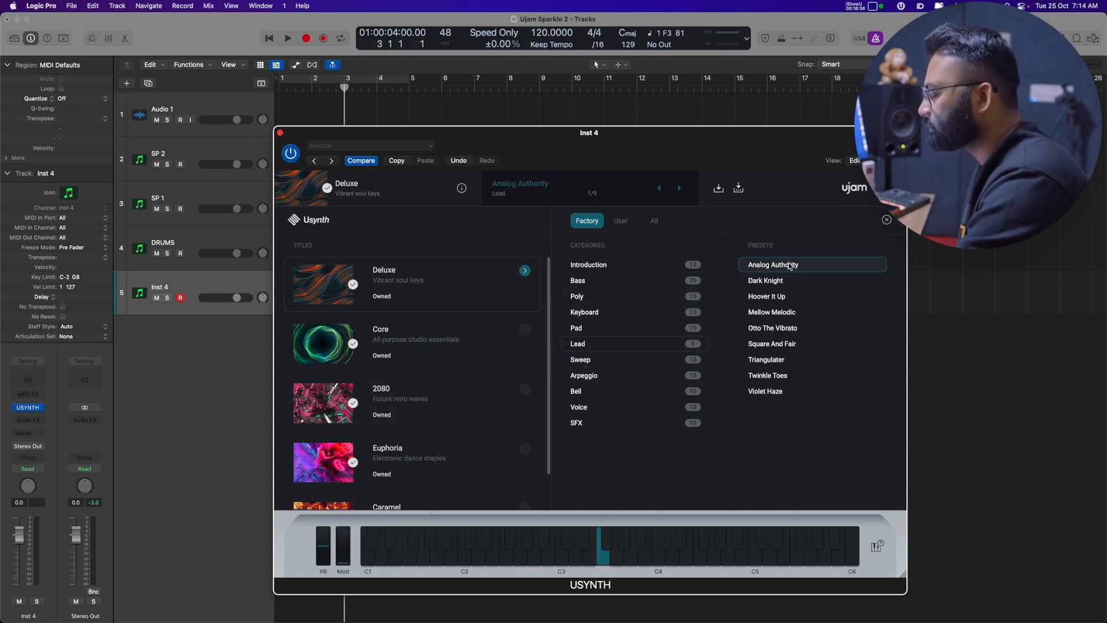
Load the Analog Authority lead preset on the Inst 4 USYNTH track
click(583, 374)
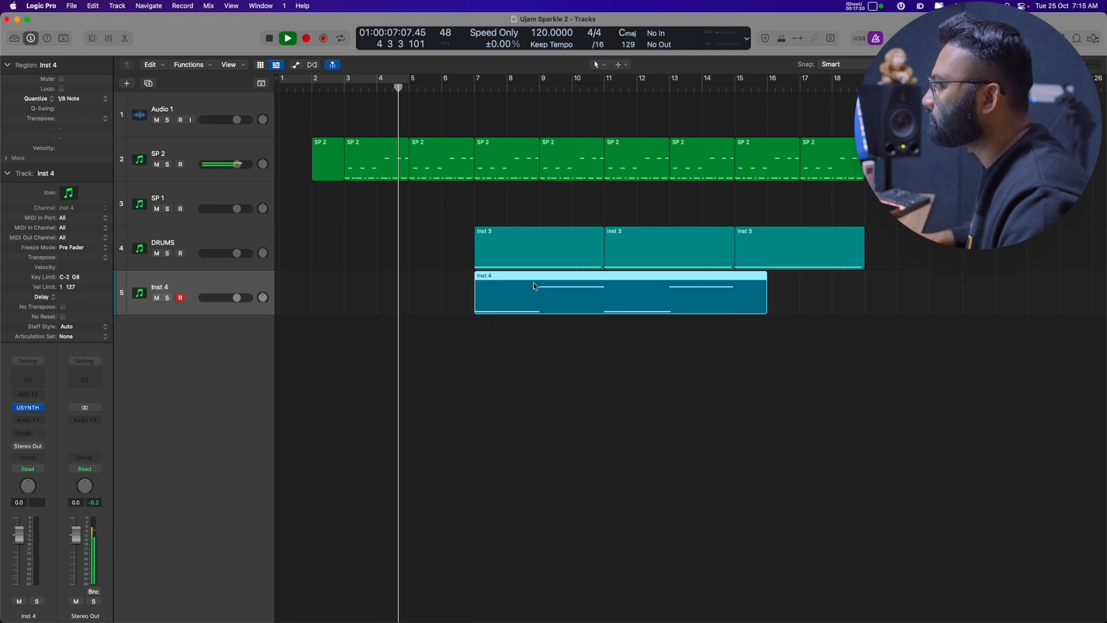
Loop the Inst 4 lead to bar 23 and set the drums' EQ high shelf near 4840 Hz
drag(765, 293, 732, 311)
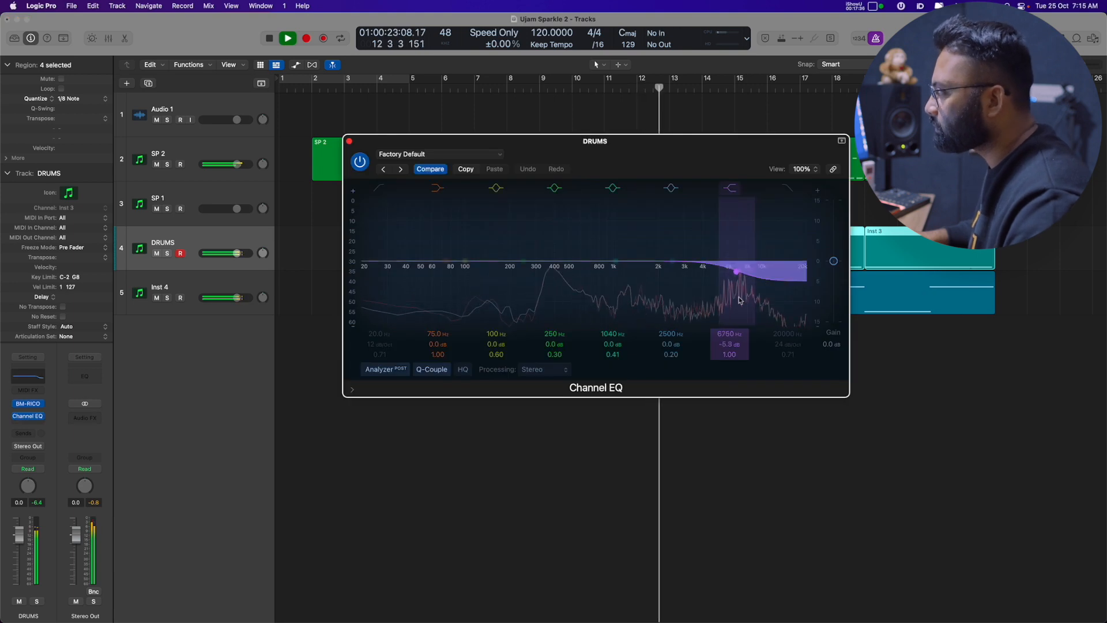
drag(736, 273, 714, 276)
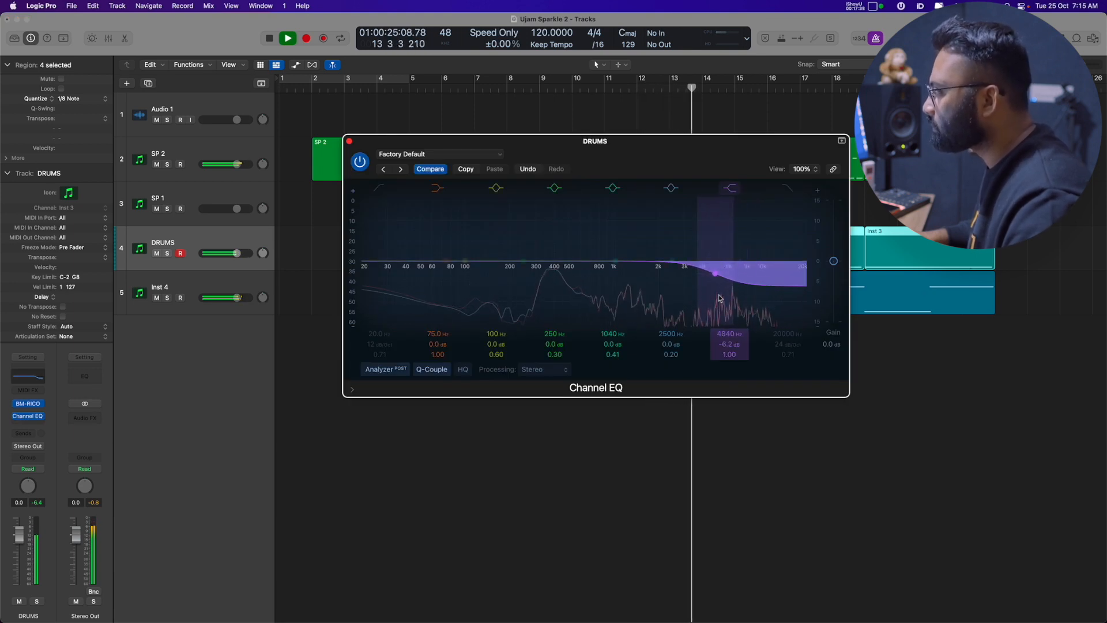
click(347, 142)
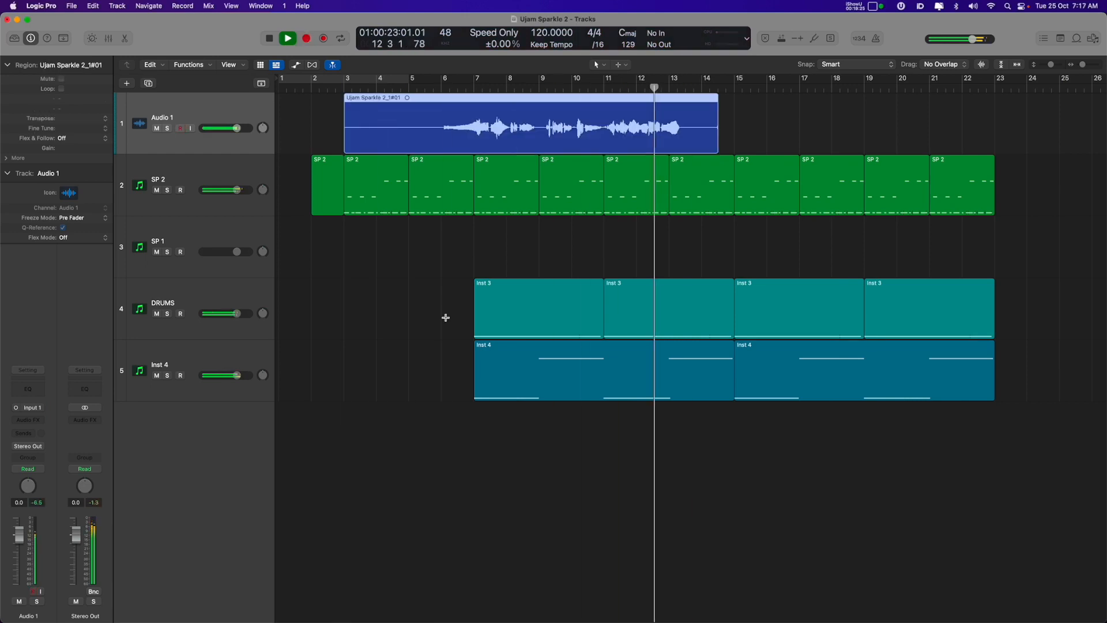